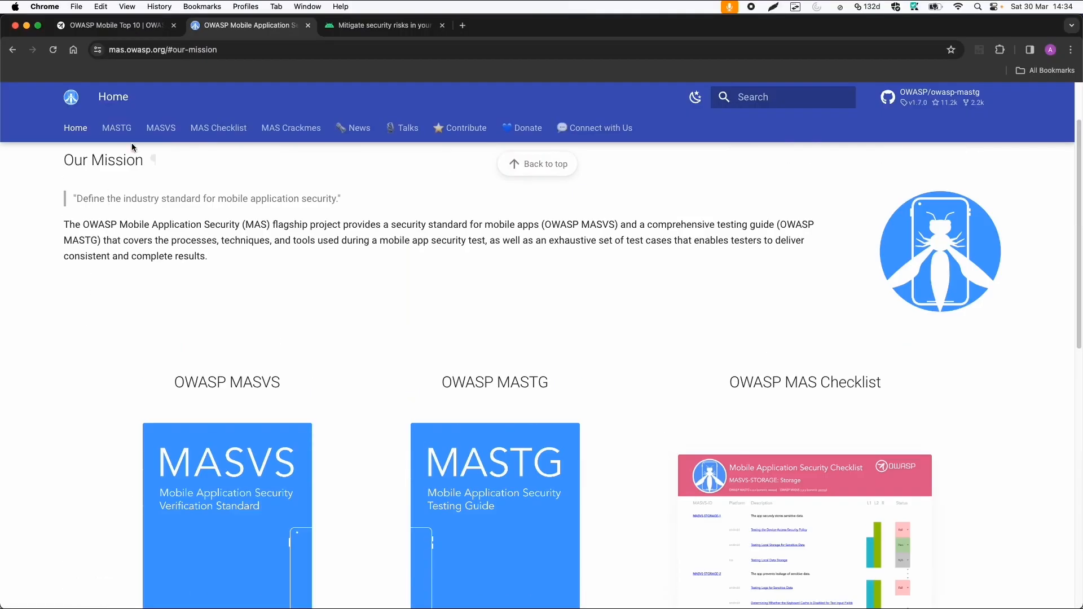
Scroll past the MAS mission statement and open the MASVS standard page from its cover image.
{"action": "scroll", "scroll_direction": "down", "scroll_amount": 3}
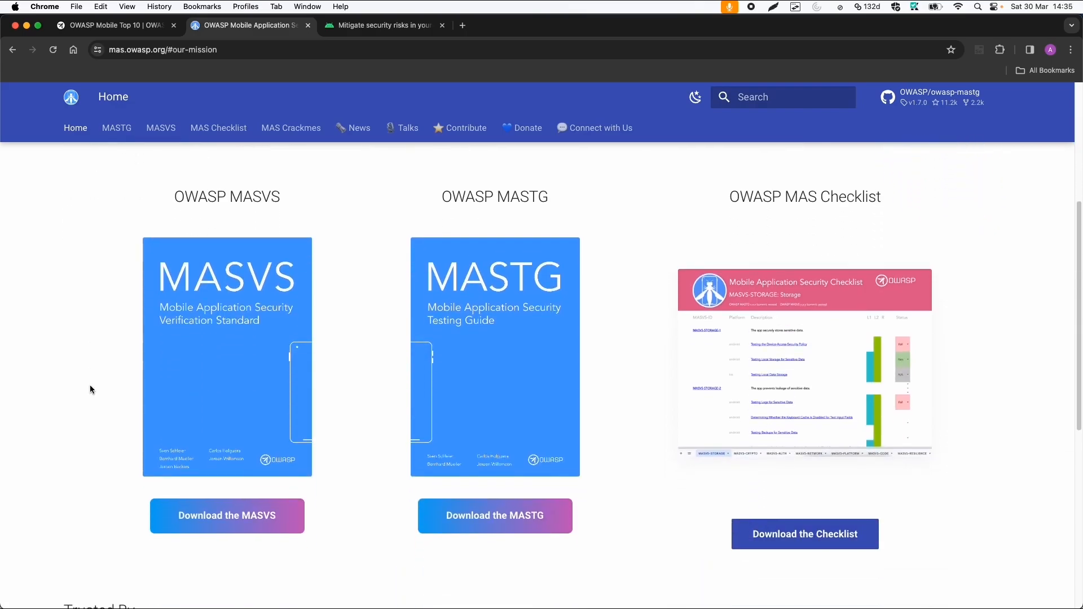
{"action": "mouse_move", "coordinate": [135, 333]}
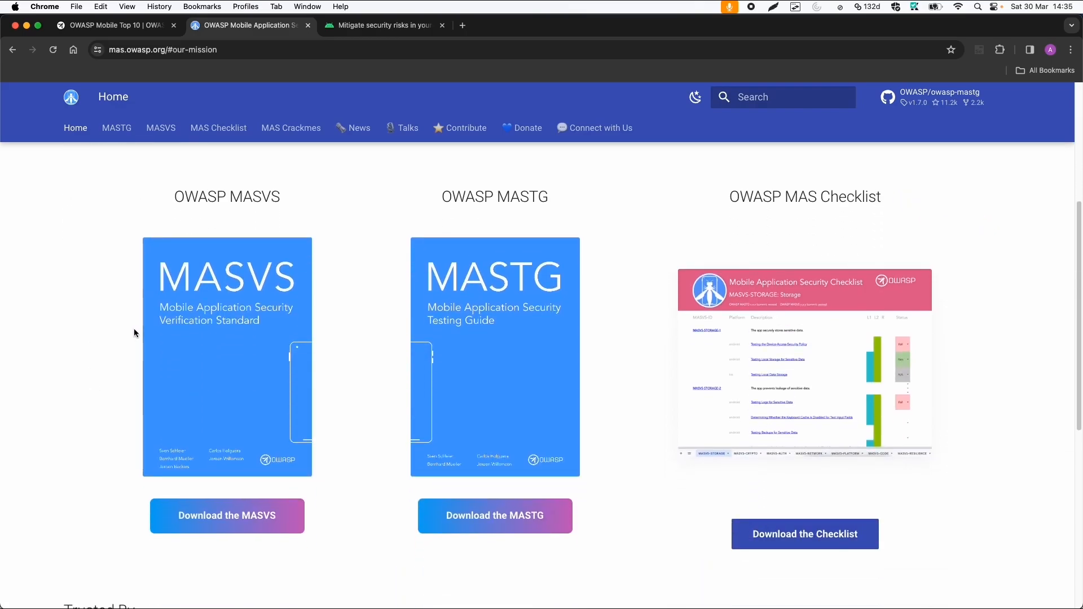
{"action": "mouse_move", "coordinate": [138, 354]}
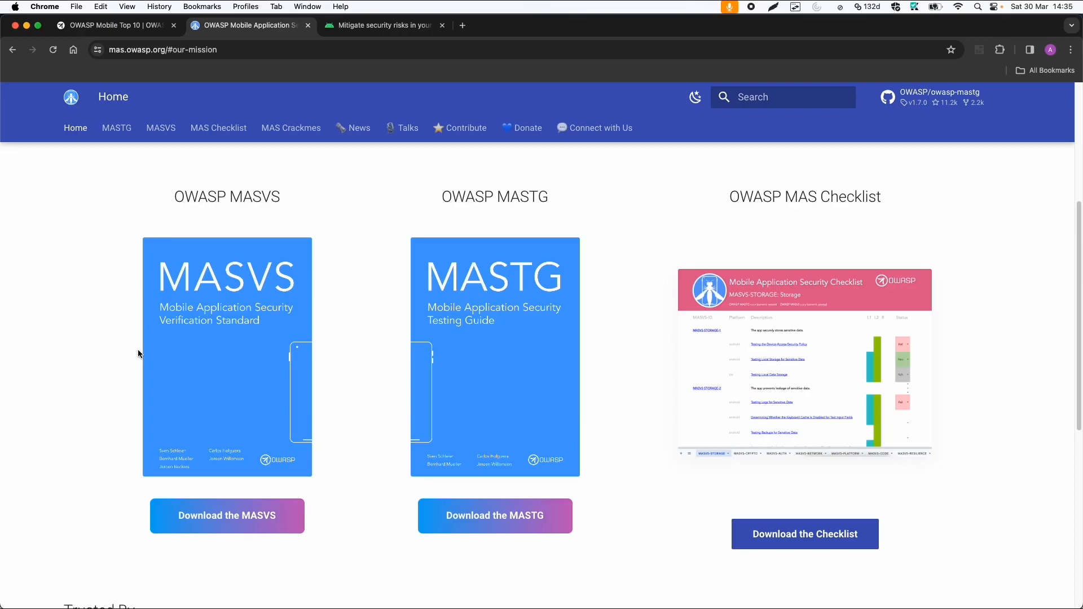
{"action": "left_click", "coordinate": [168, 351]}
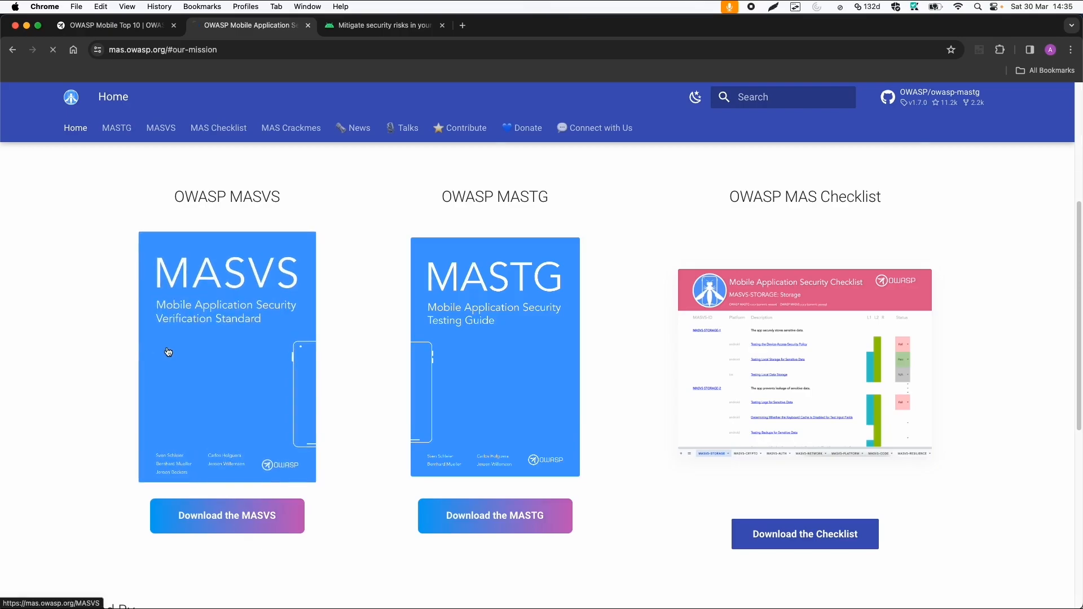
Scroll the MASVS page to the eight control groups, MASVS-STORAGE through MASVS-PRIVACY.
{"action": "left_click", "coordinate": [227, 356]}
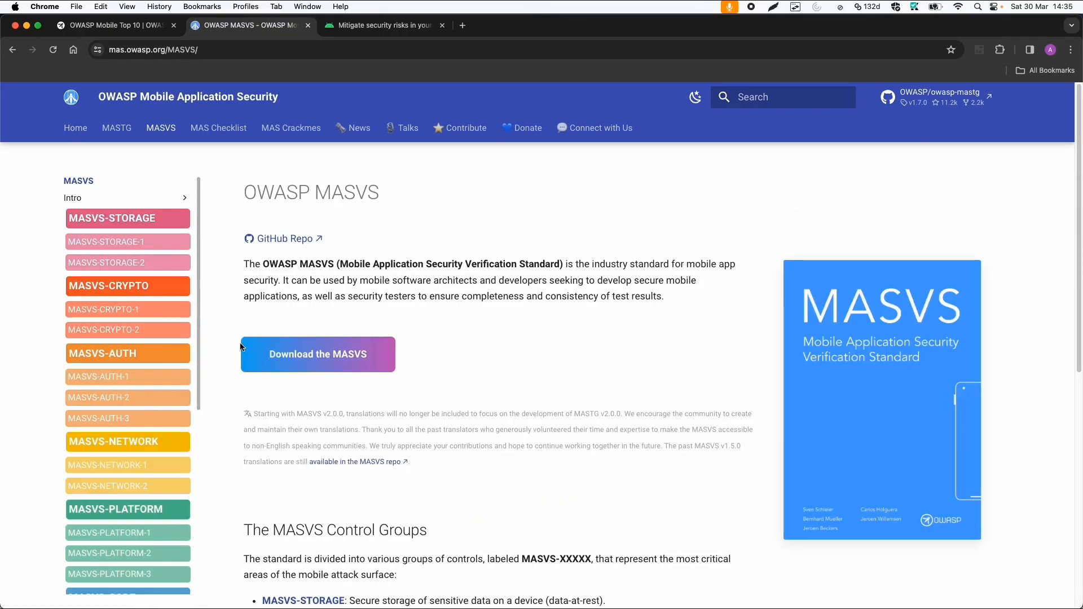
{"action": "scroll", "scroll_direction": "down", "scroll_amount": 3}
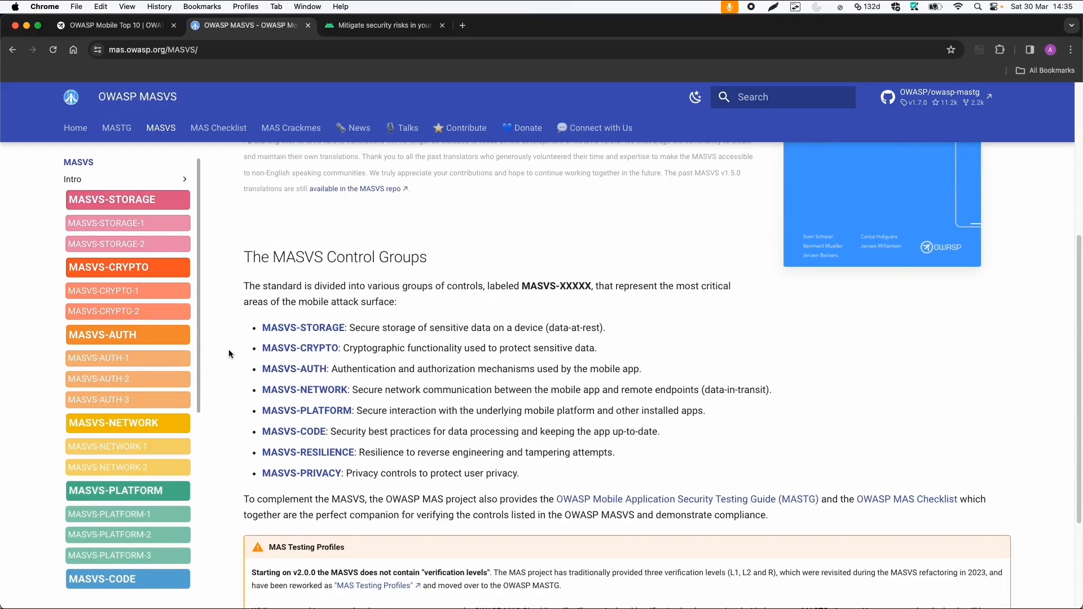
{"action": "mouse_move", "coordinate": [236, 335]}
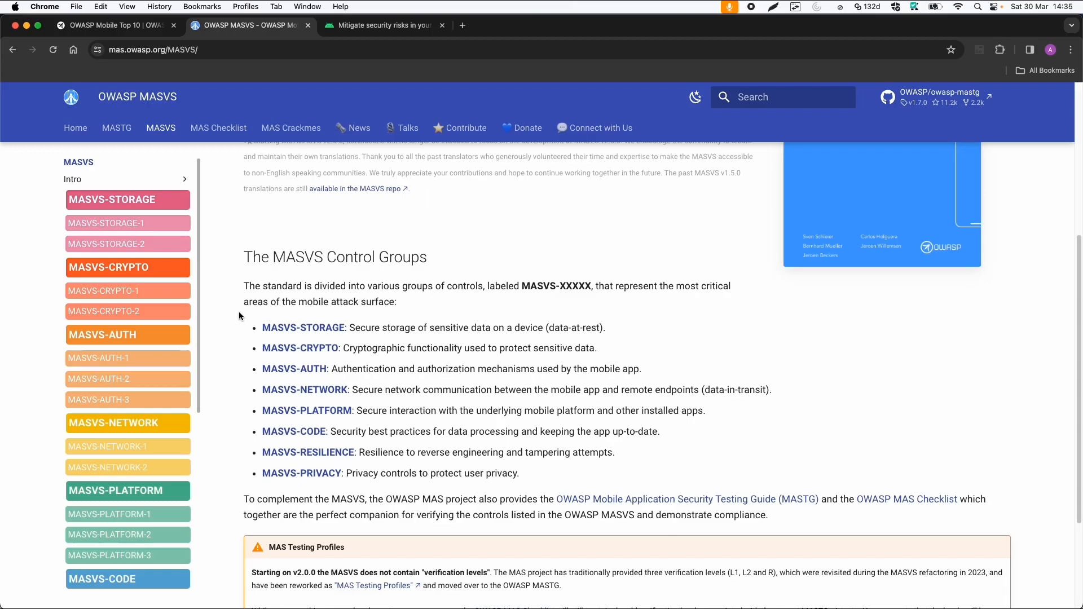
{"action": "mouse_move", "coordinate": [357, 326]}
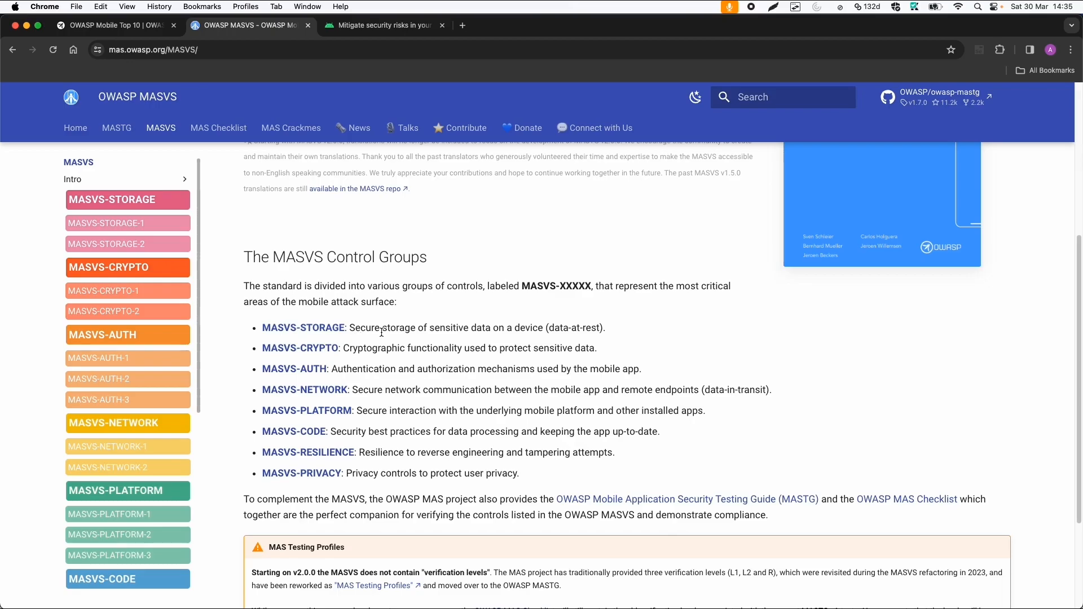
{"action": "mouse_move", "coordinate": [376, 359]}
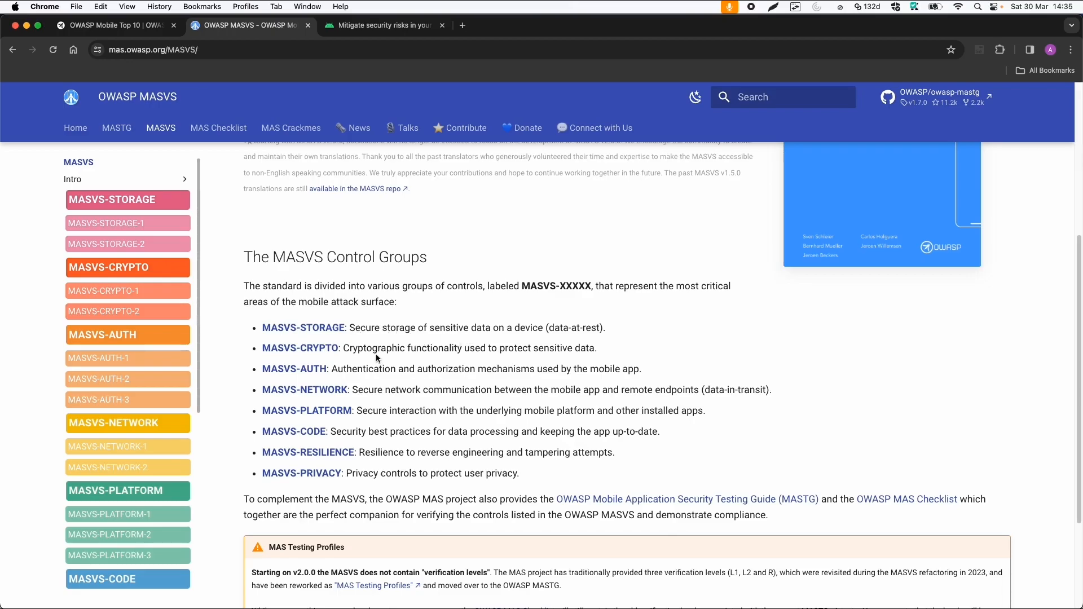
{"action": "mouse_move", "coordinate": [278, 359]}
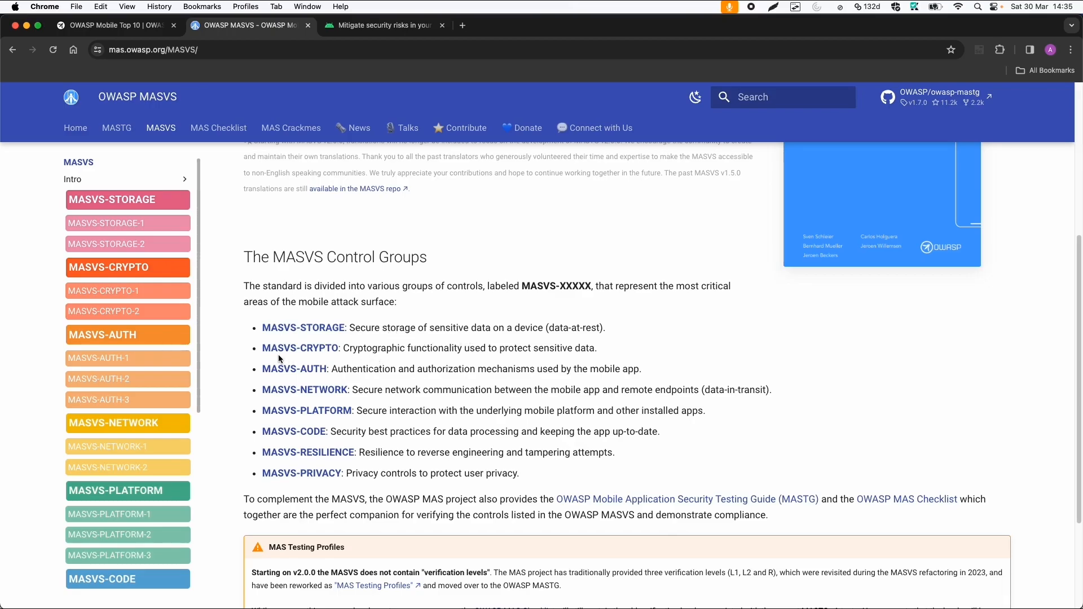
{"action": "mouse_move", "coordinate": [338, 375]}
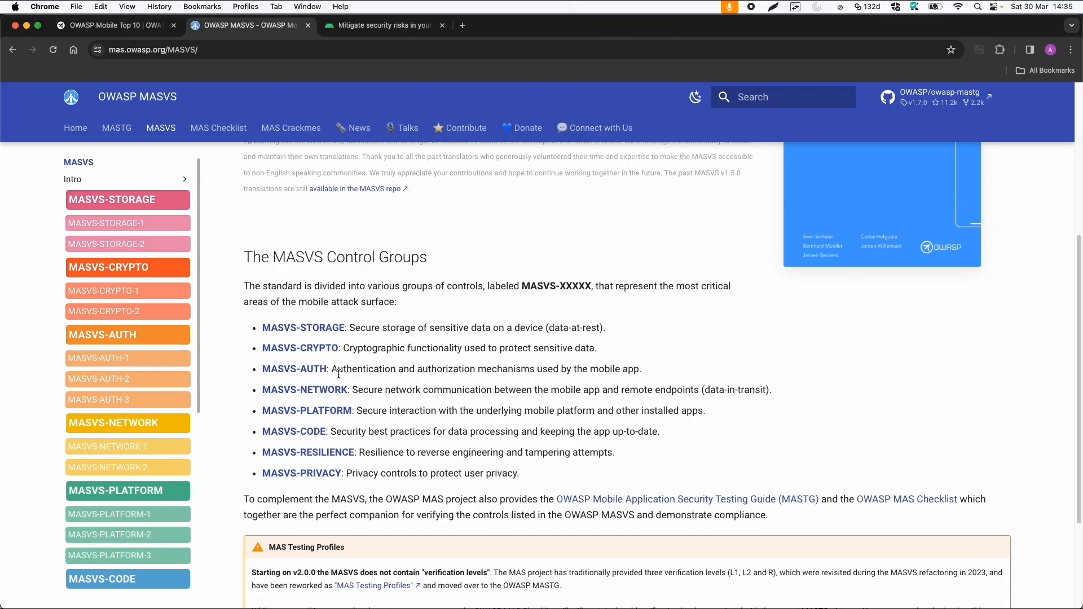
{"action": "mouse_move", "coordinate": [357, 388]}
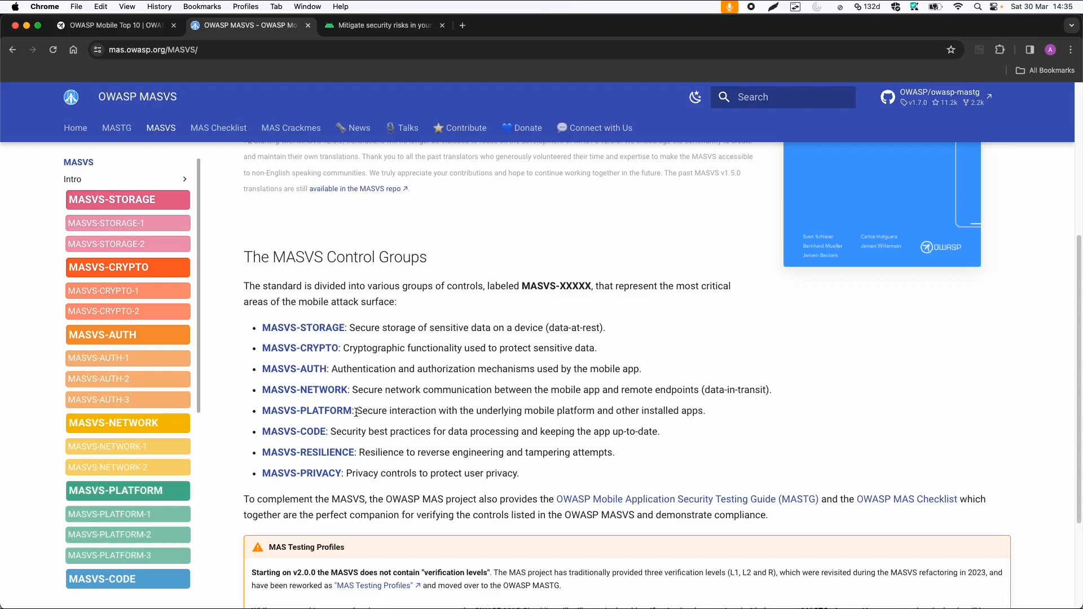
{"action": "mouse_move", "coordinate": [338, 434]}
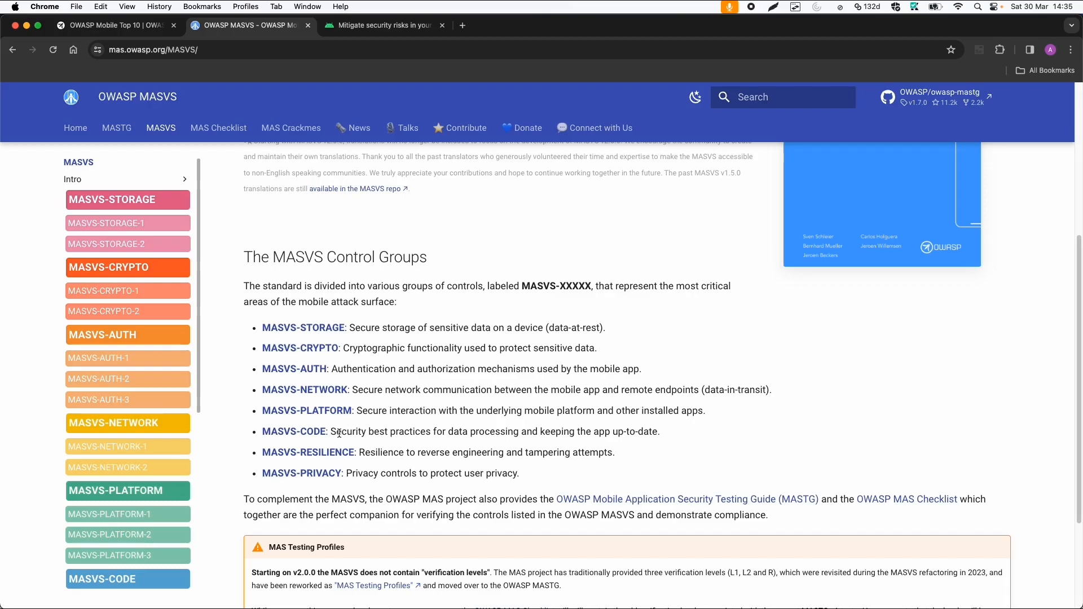
{"action": "mouse_move", "coordinate": [292, 458]}
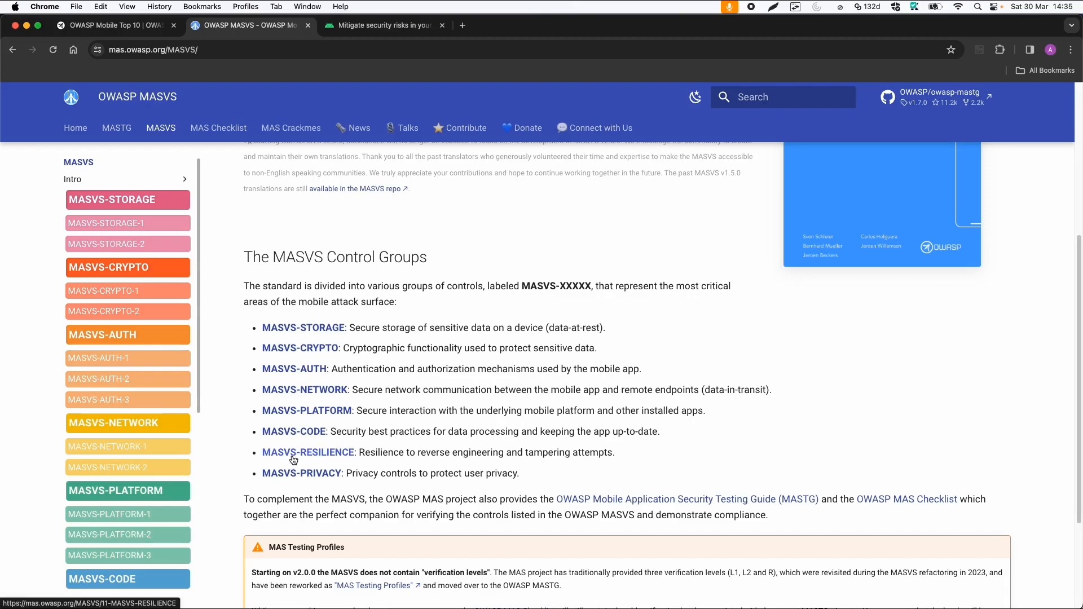
{"action": "mouse_move", "coordinate": [237, 367]}
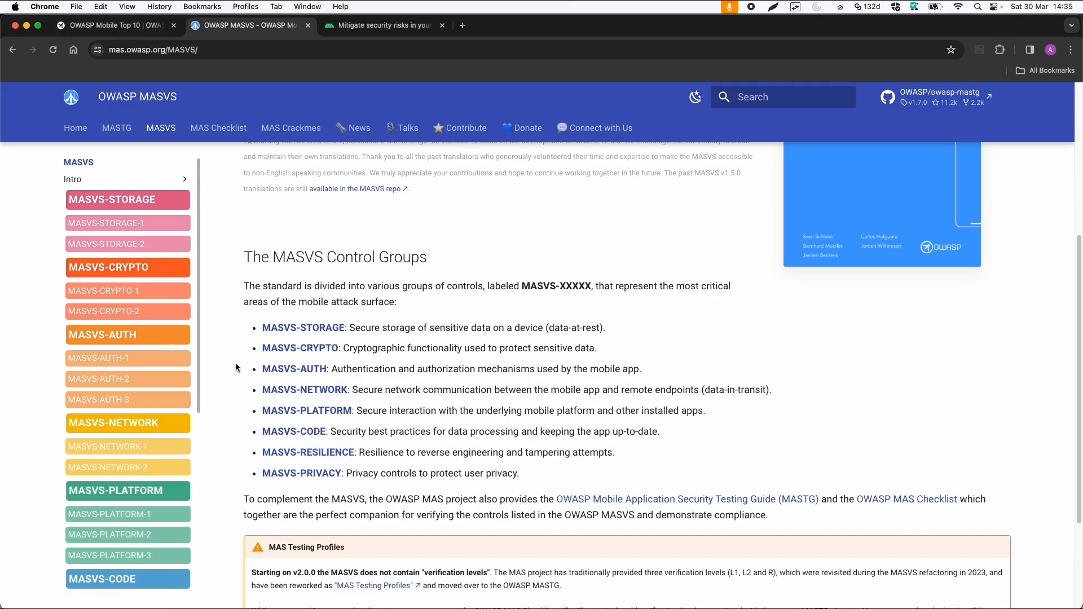
Go to the MASTG guide and open its Tests catalogue of Android storage tests.
{"action": "left_click", "coordinate": [117, 128]}
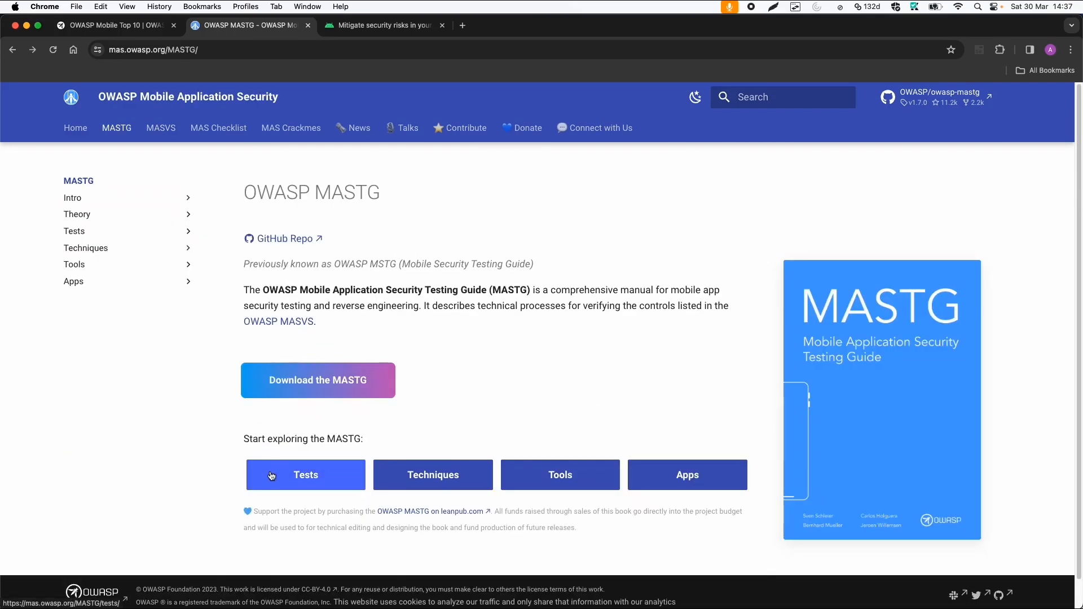
{"action": "left_click", "coordinate": [305, 474]}
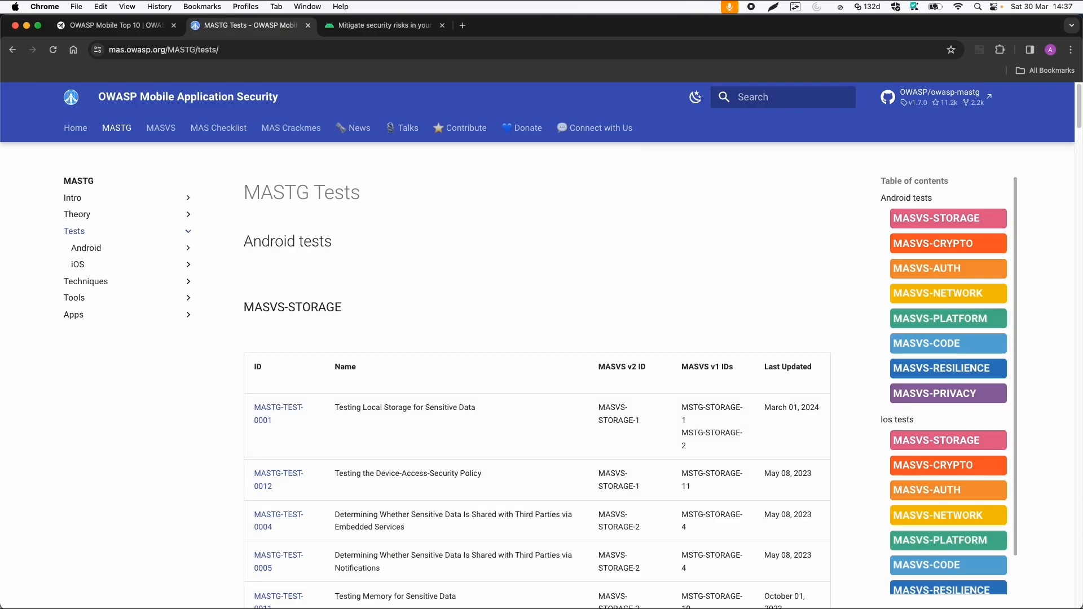
{"action": "mouse_move", "coordinate": [293, 426]}
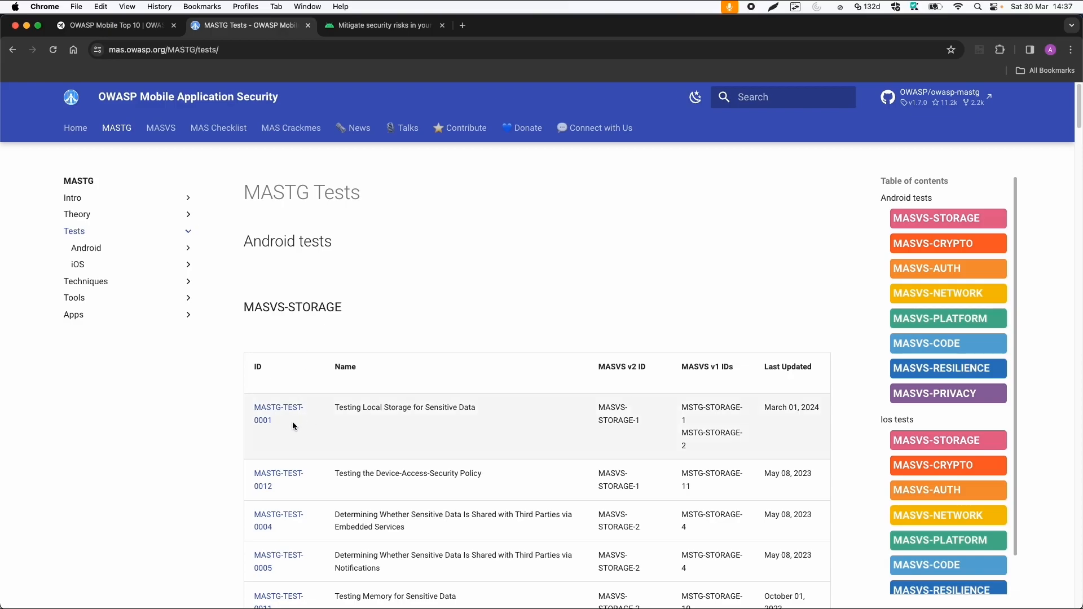
{"action": "mouse_move", "coordinate": [338, 418]}
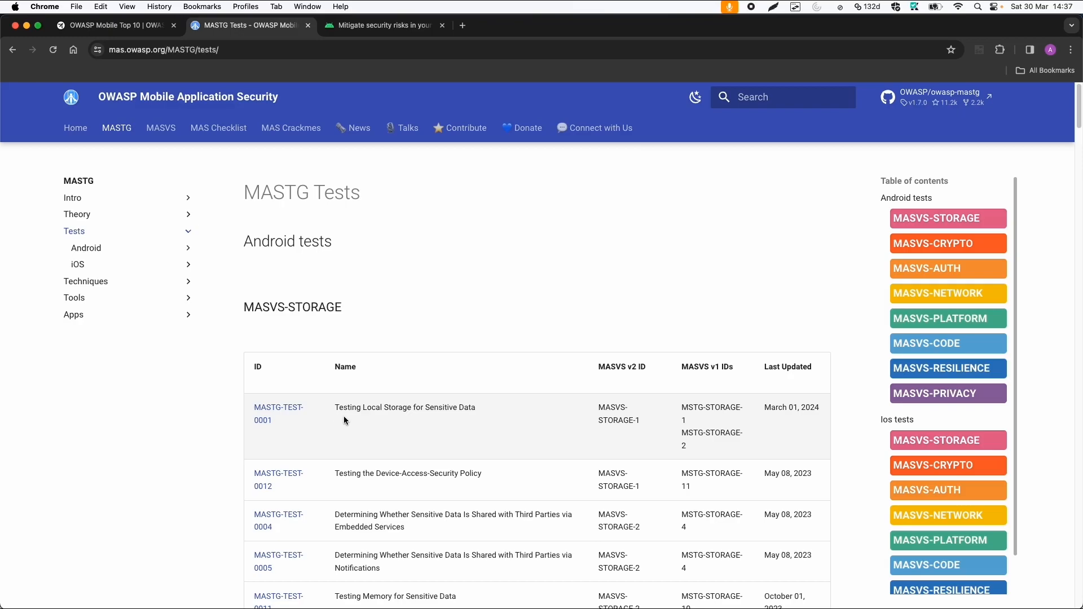
{"action": "left_click", "coordinate": [277, 406]}
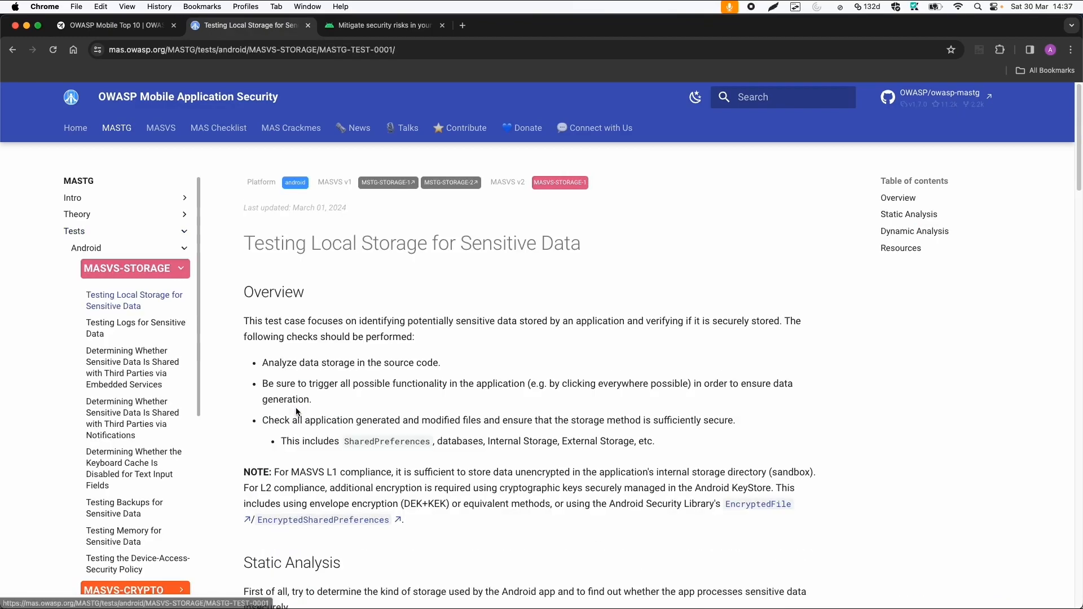
{"action": "scroll", "scroll_direction": "down", "scroll_amount": 3}
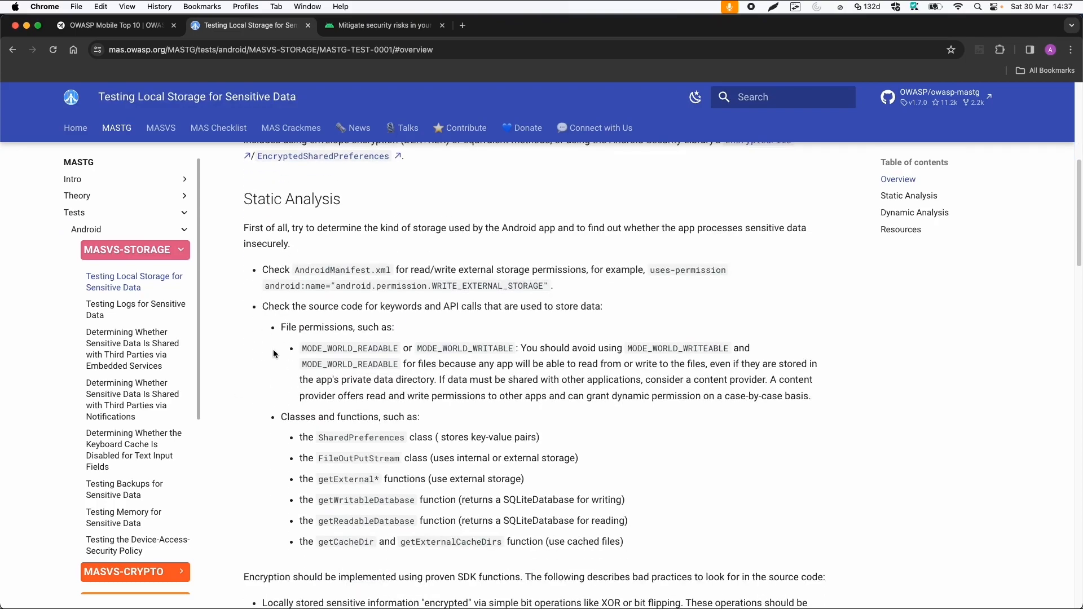
{"action": "mouse_move", "coordinate": [297, 264]}
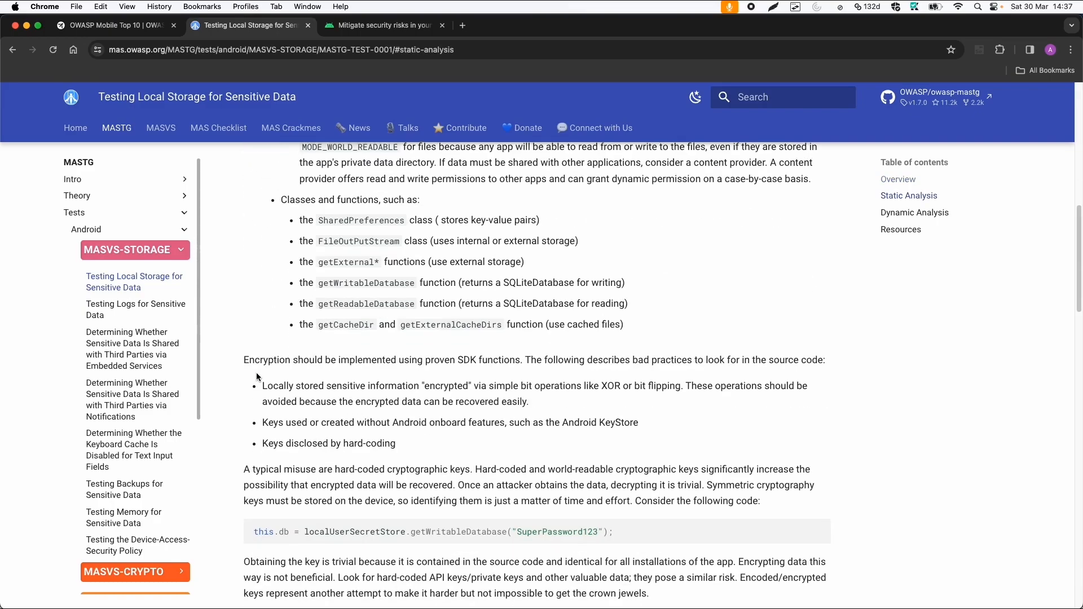
{"action": "scroll", "scroll_direction": "down", "scroll_amount": 3}
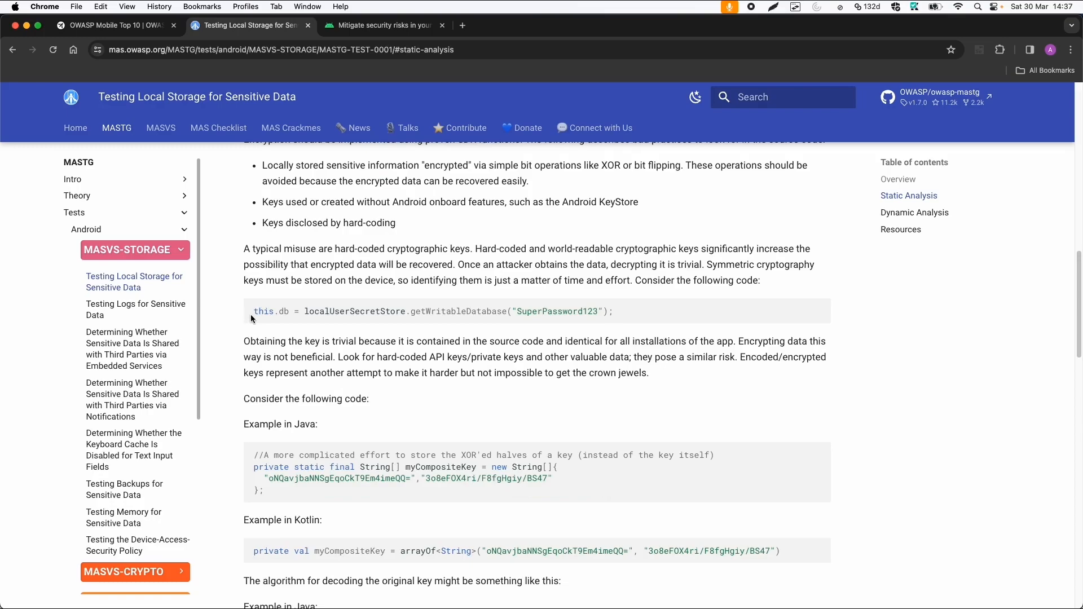
{"action": "scroll", "scroll_direction": "down", "scroll_amount": 3}
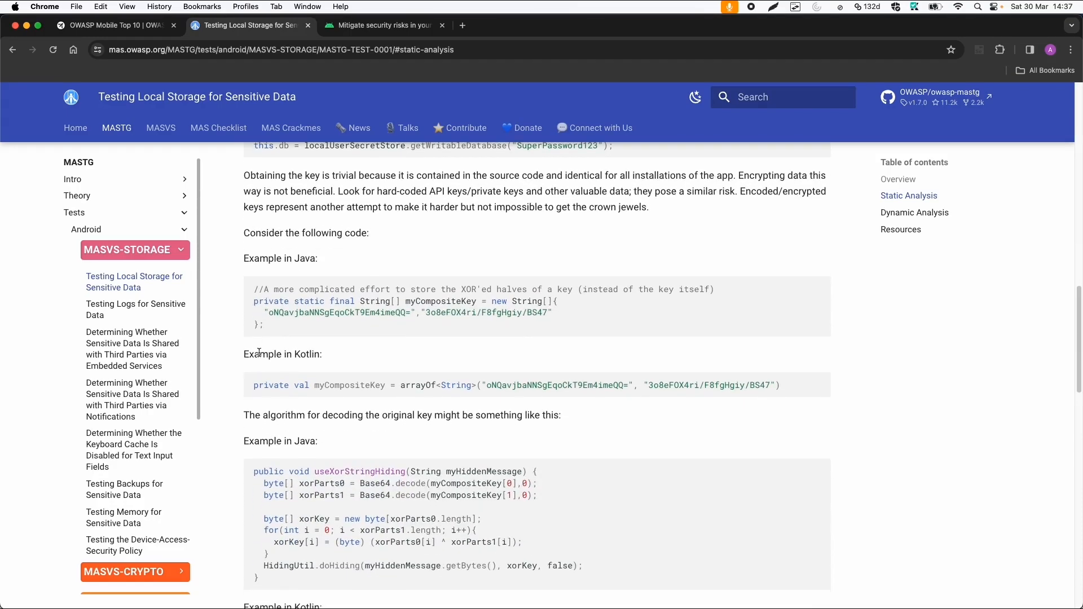
{"action": "mouse_move", "coordinate": [234, 327]}
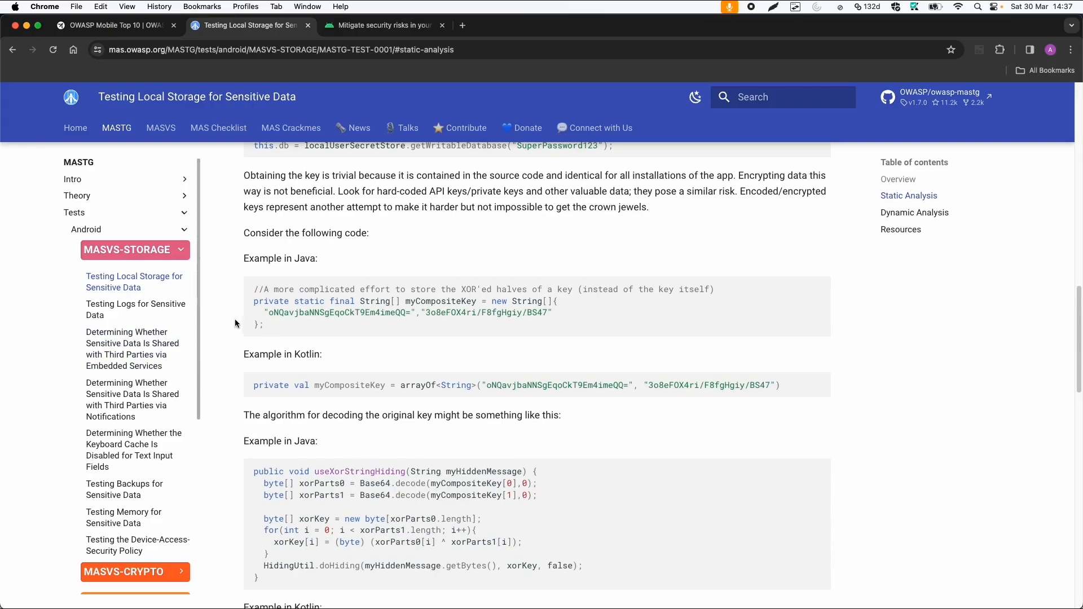
{"action": "mouse_move", "coordinate": [125, 110]}
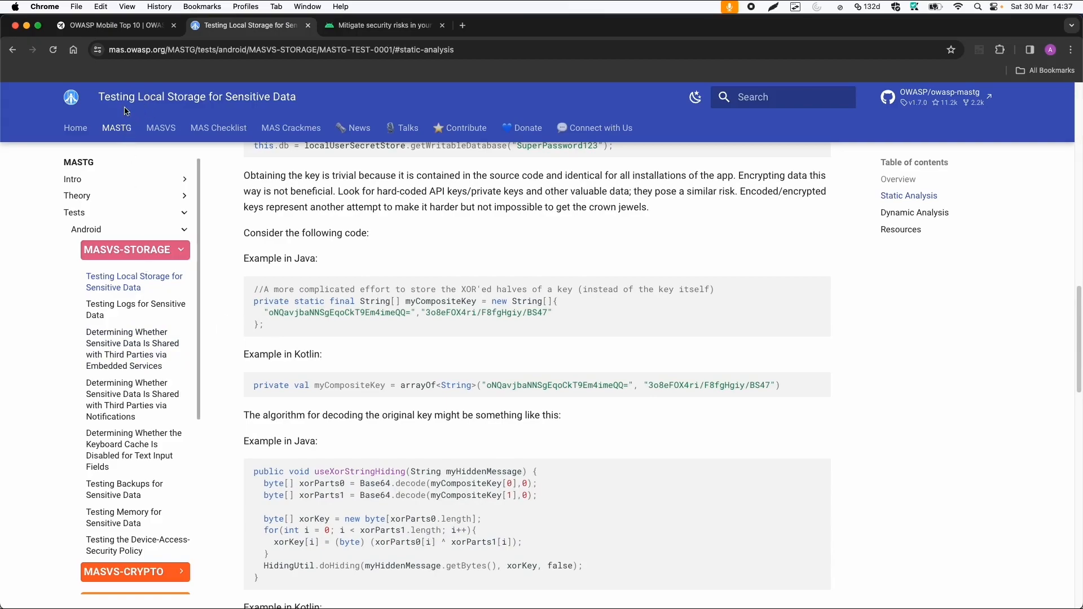
{"action": "mouse_move", "coordinate": [213, 266]}
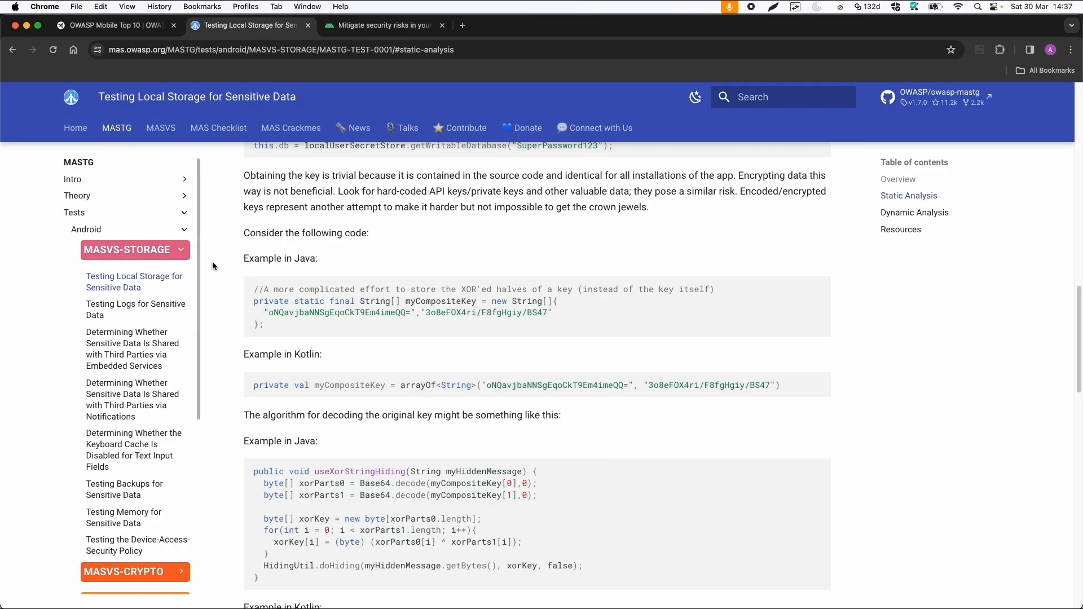
{"action": "mouse_move", "coordinate": [223, 256]}
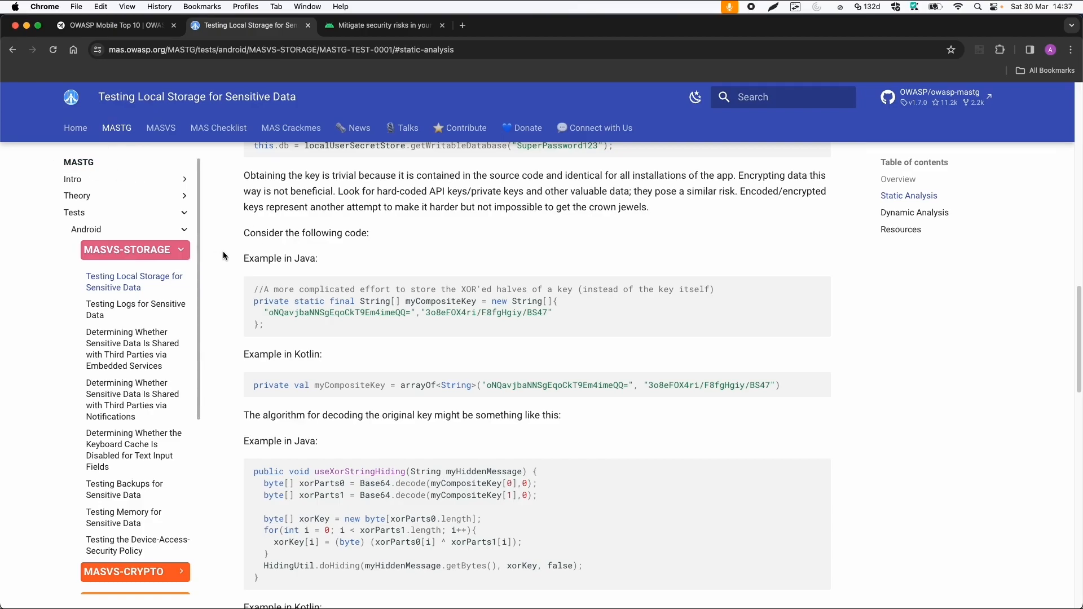
{"action": "mouse_move", "coordinate": [227, 277]}
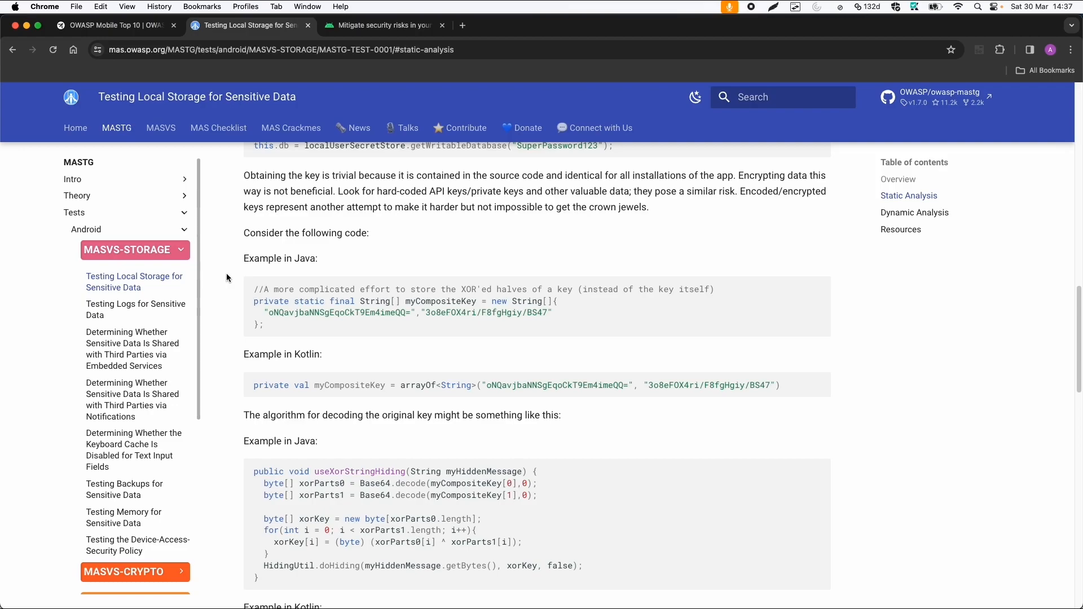
{"action": "scroll", "scroll_direction": "down", "scroll_amount": 3}
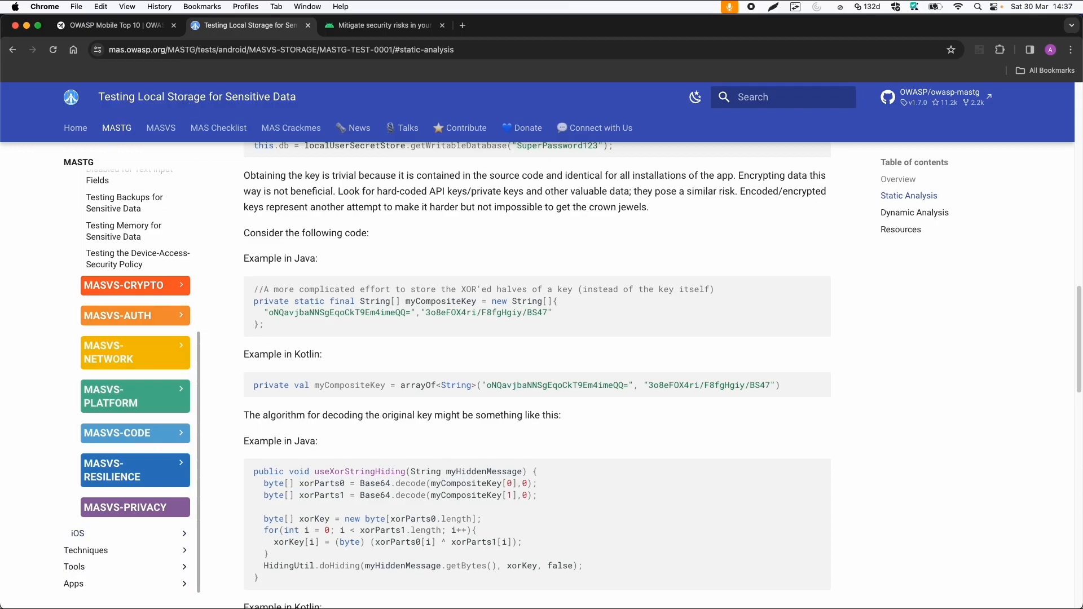
{"action": "mouse_move", "coordinate": [231, 213]}
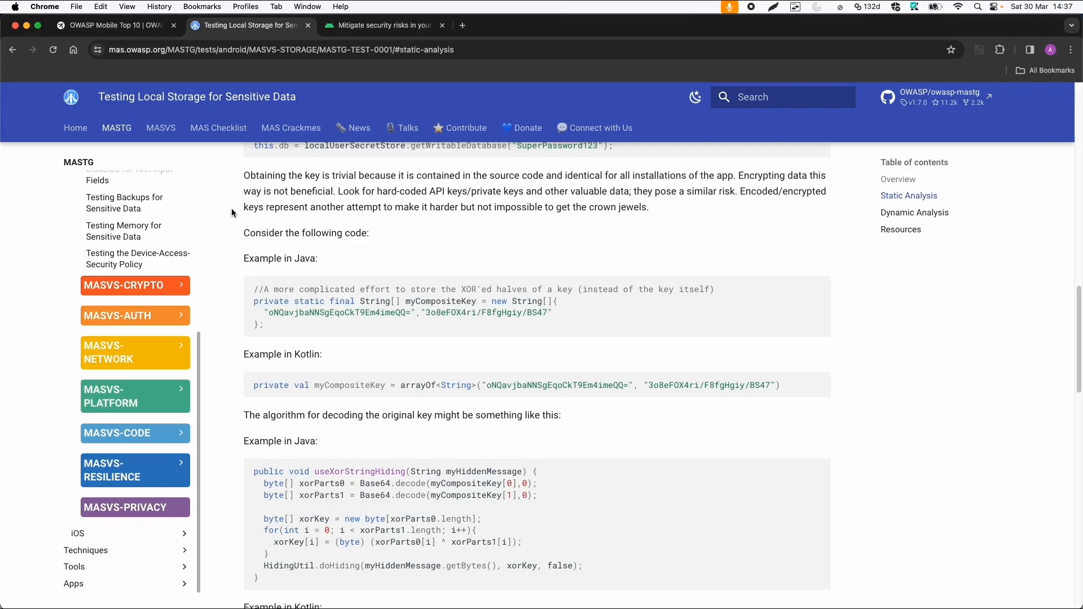
{"action": "mouse_move", "coordinate": [250, 222]}
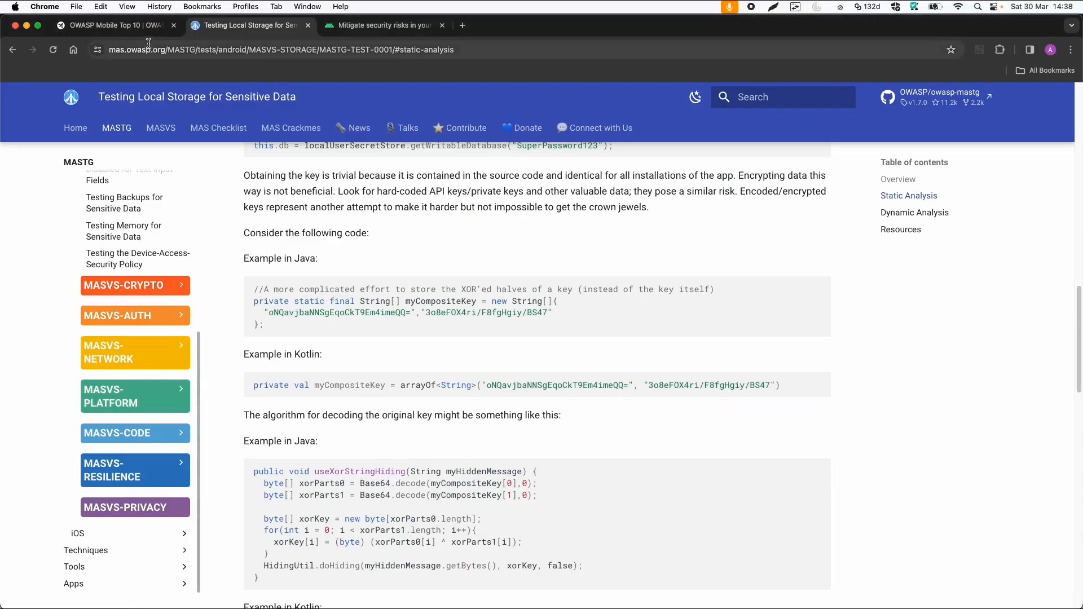
Review the Mobile Top 10 2024 list and 2016–2024 comparison, then open M1: Improper Credential Usage.
{"action": "left_click", "coordinate": [114, 24]}
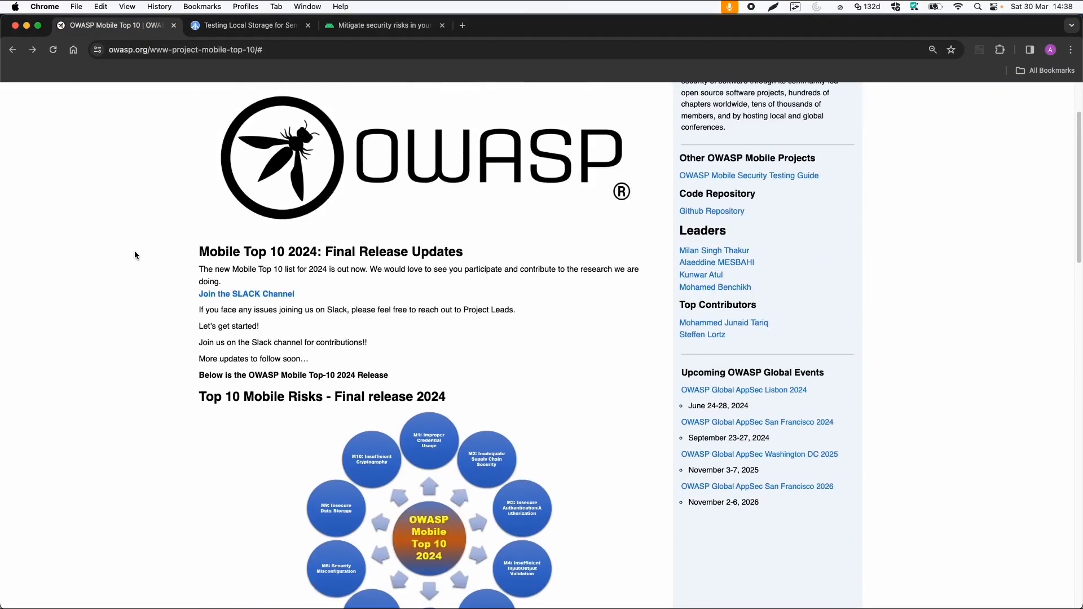
{"action": "mouse_move", "coordinate": [147, 386]}
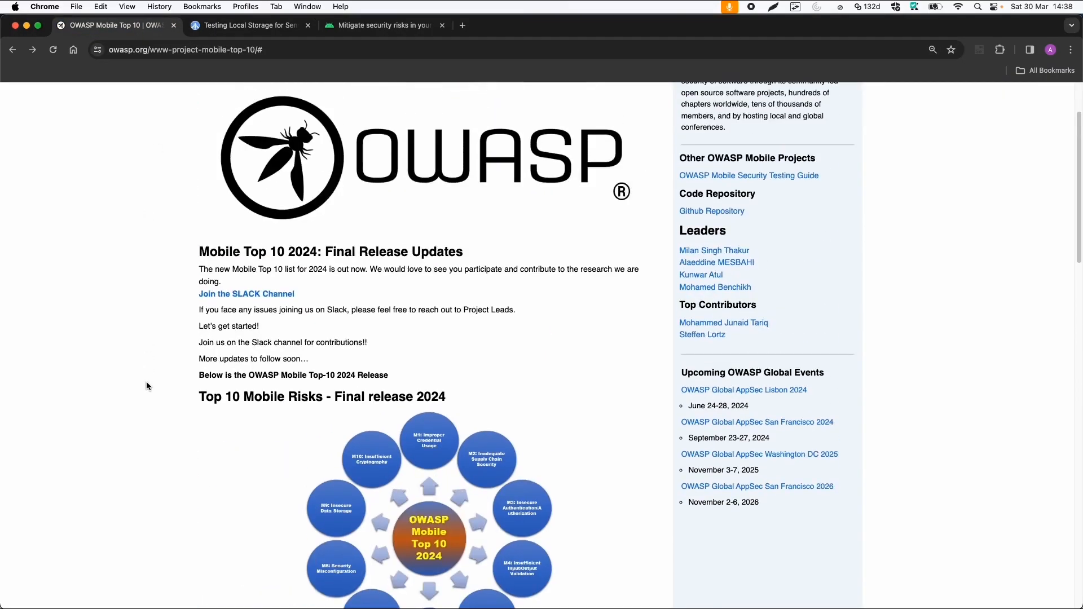
{"action": "scroll", "scroll_direction": "down", "scroll_amount": 3}
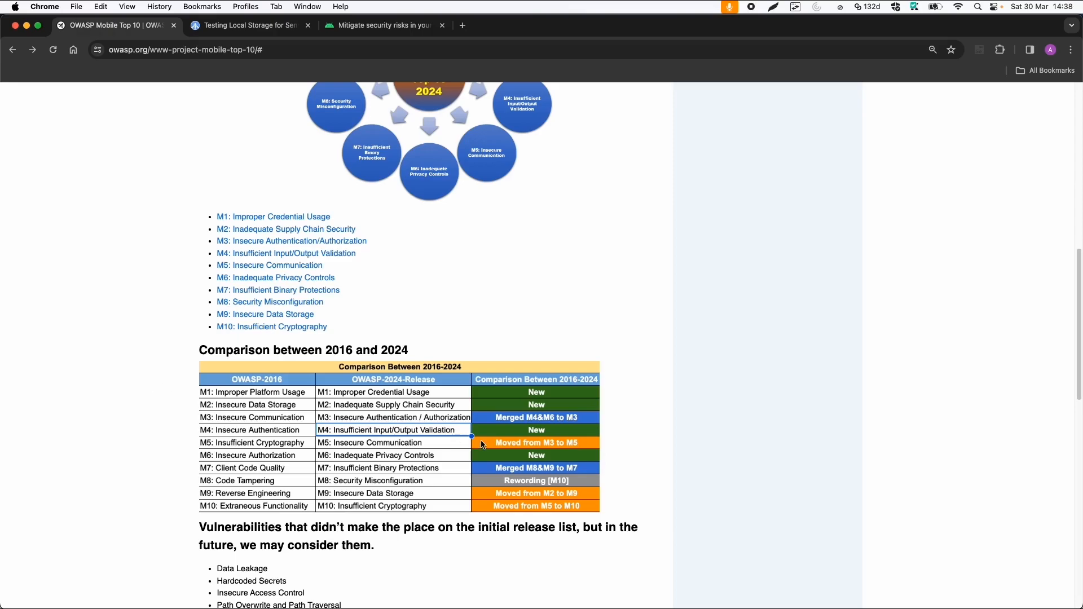
{"action": "mouse_move", "coordinate": [157, 446]}
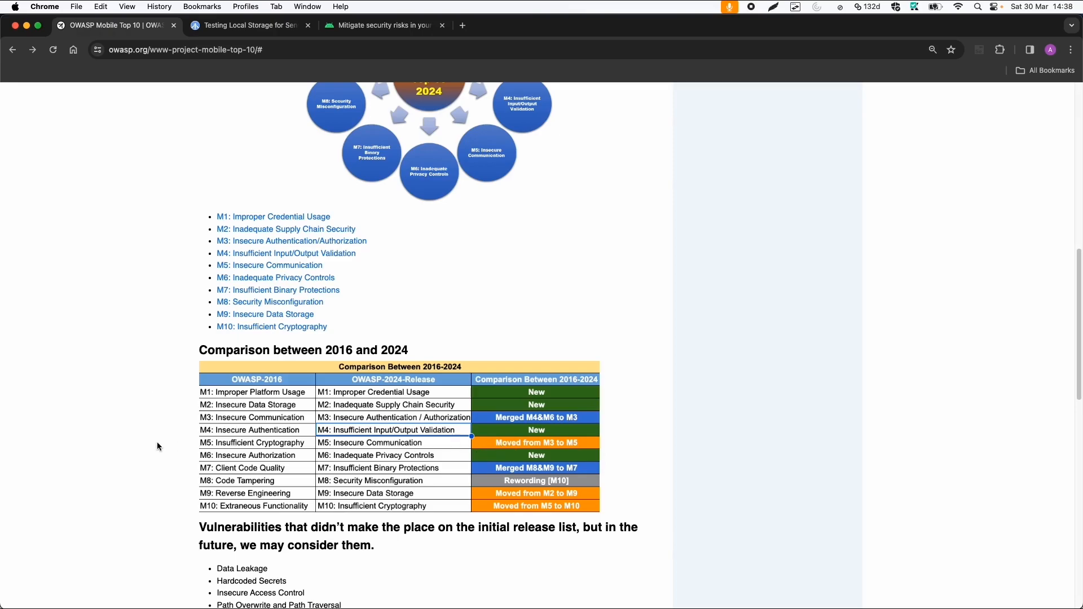
{"action": "mouse_move", "coordinate": [125, 428]}
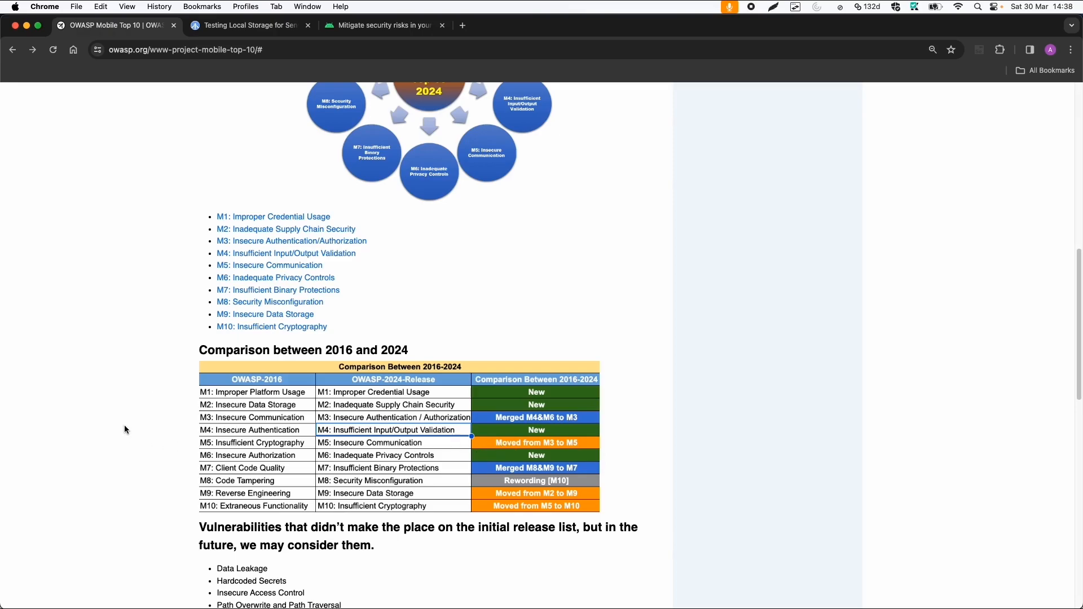
{"action": "mouse_move", "coordinate": [228, 413]}
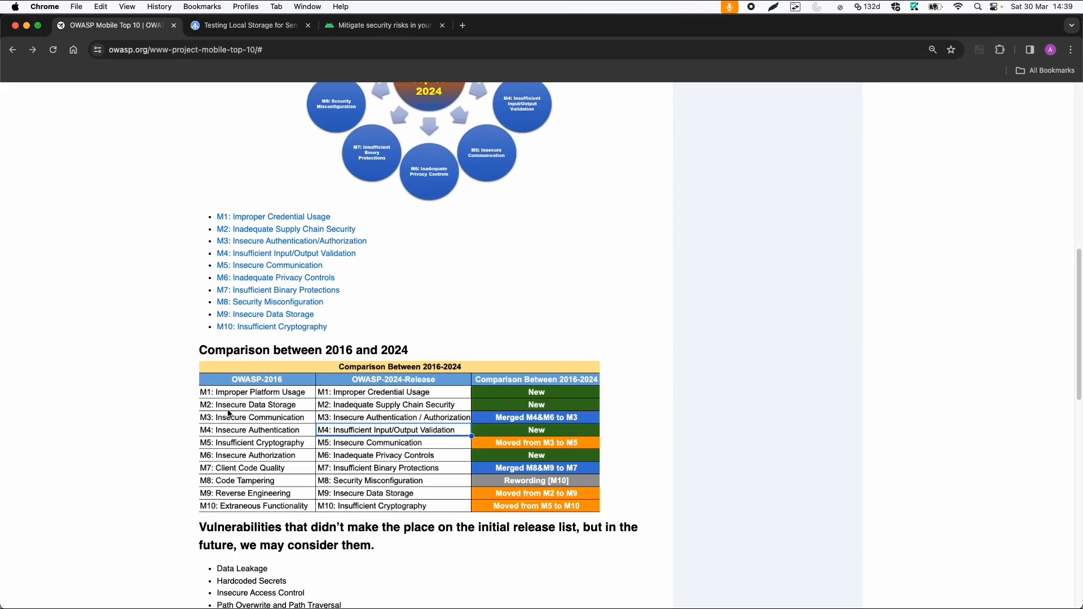
{"action": "mouse_move", "coordinate": [354, 403]}
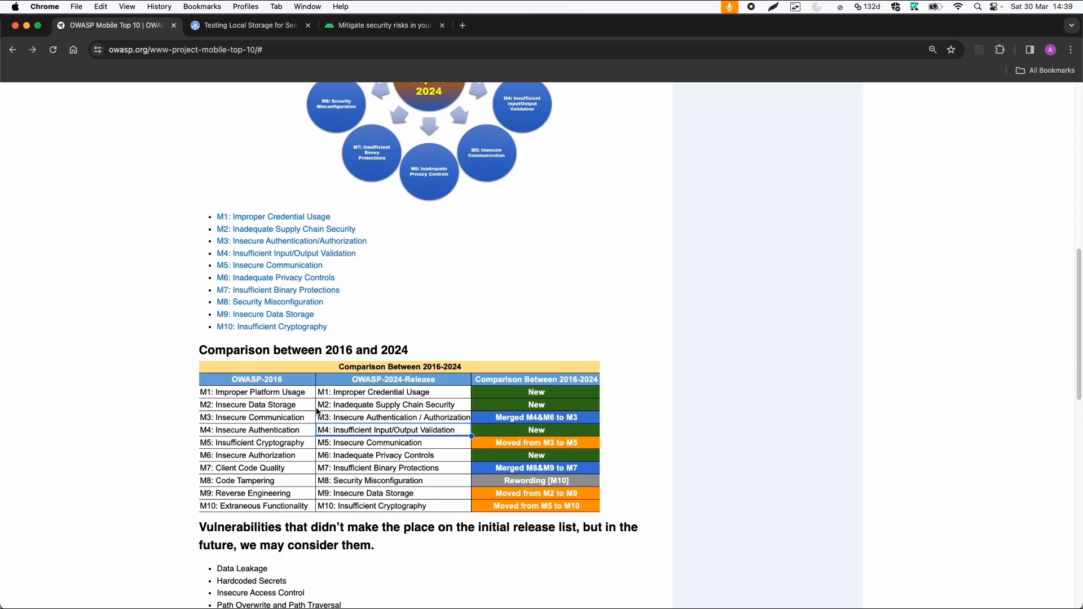
{"action": "mouse_move", "coordinate": [165, 291]}
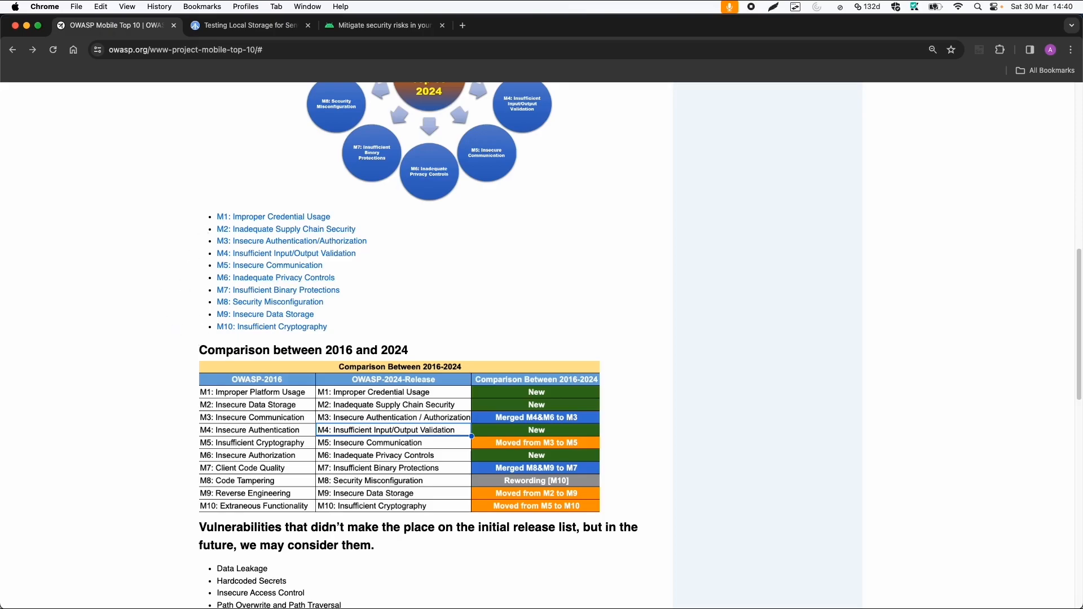
{"action": "left_click", "coordinate": [274, 216]}
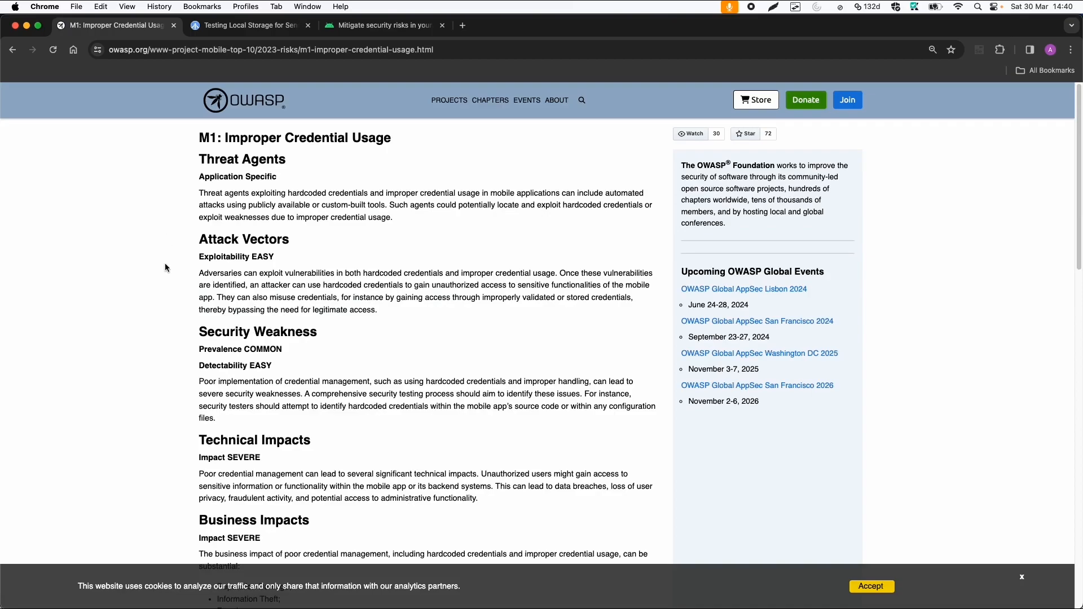
{"action": "mouse_move", "coordinate": [185, 203]}
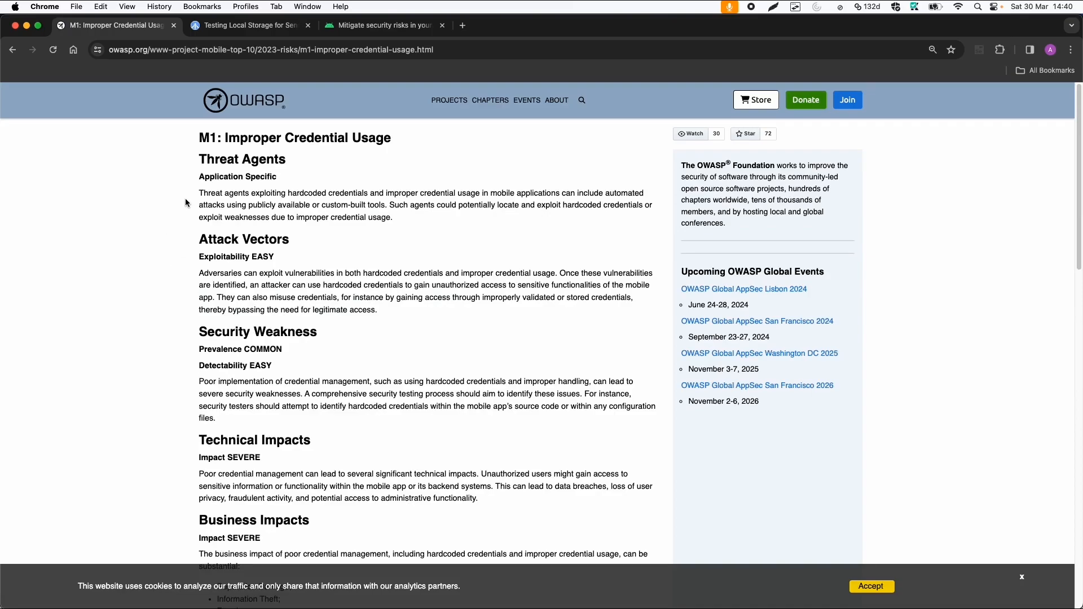
Read the M1 risk page, go back, and open M3: Insecure Authentication/Authorization.
{"action": "scroll", "scroll_direction": "down", "scroll_amount": 3}
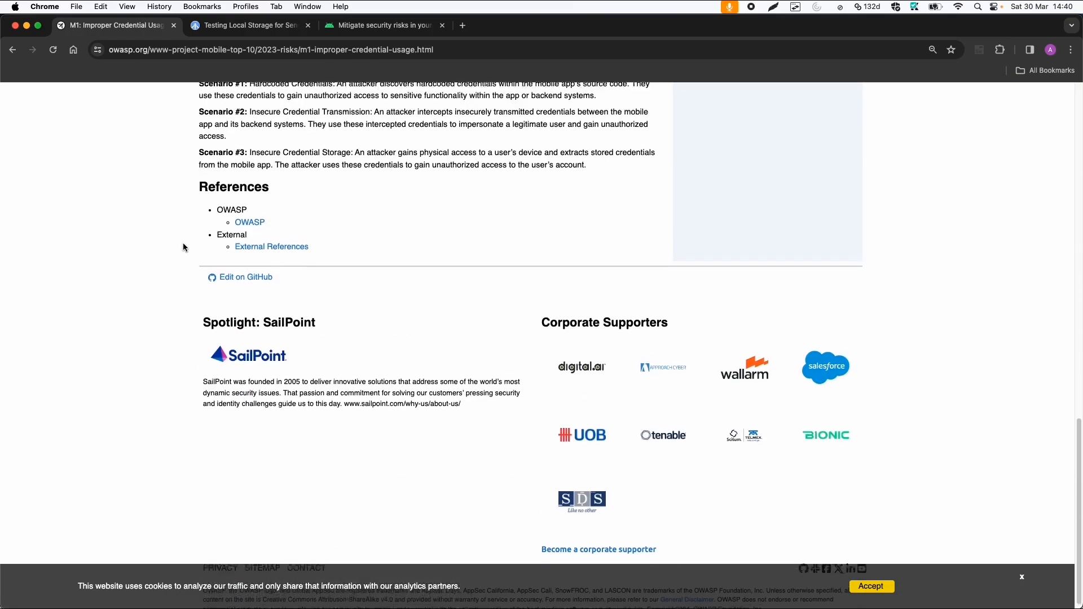
{"action": "scroll", "scroll_direction": "up", "scroll_amount": 3}
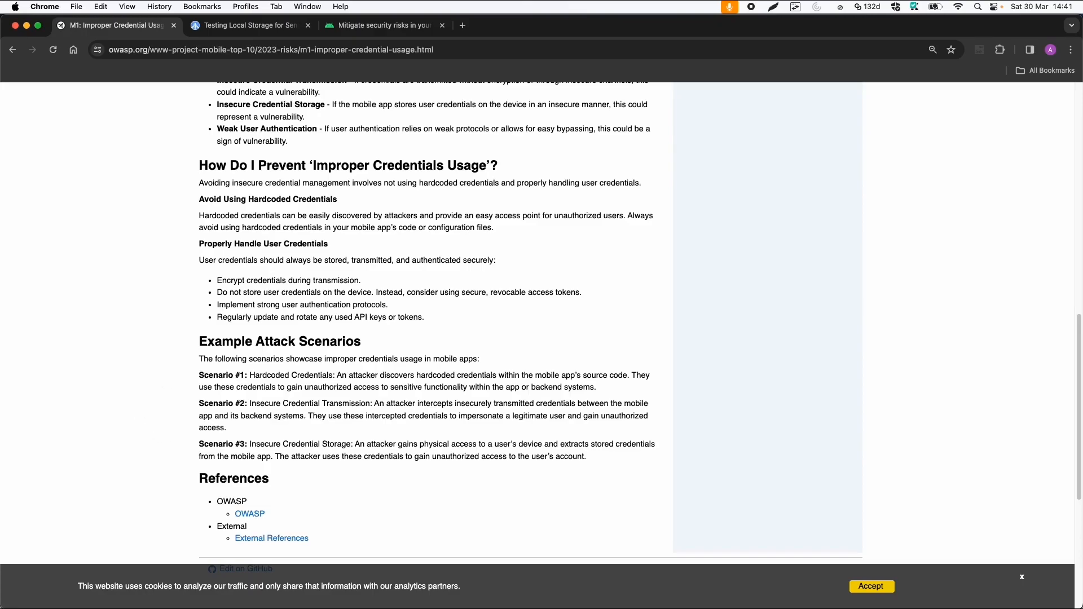
{"action": "scroll", "scroll_direction": "up", "scroll_amount": 3}
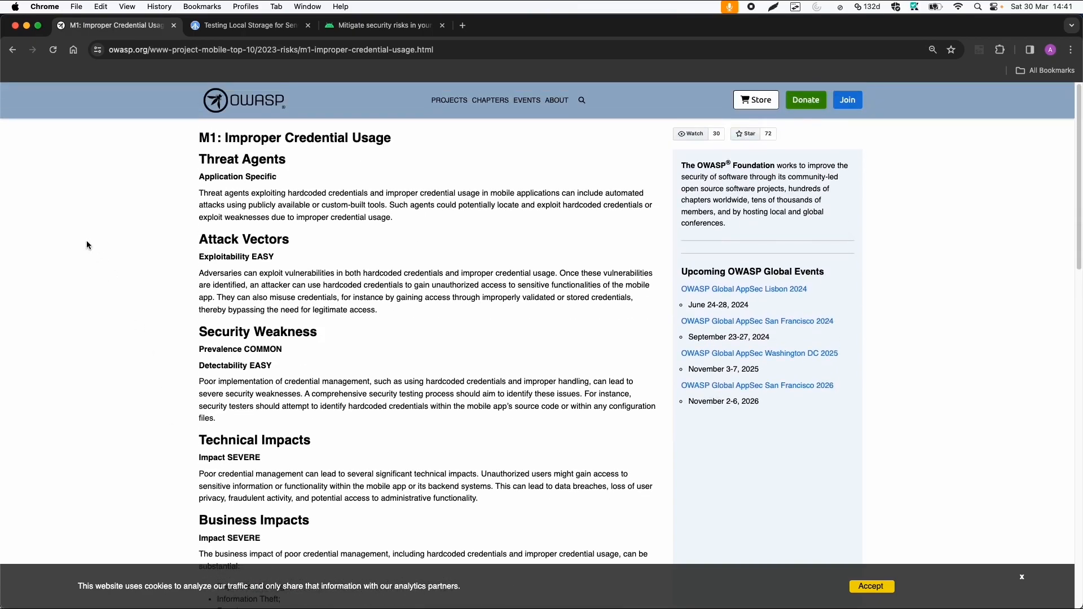
{"action": "left_click", "coordinate": [11, 49]}
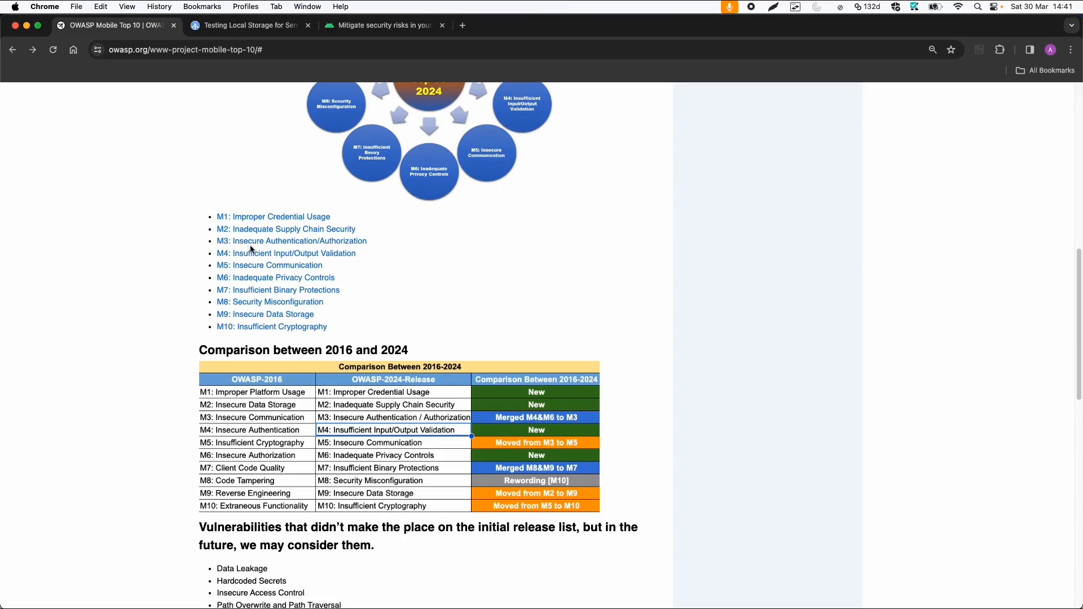
{"action": "left_click", "coordinate": [291, 240]}
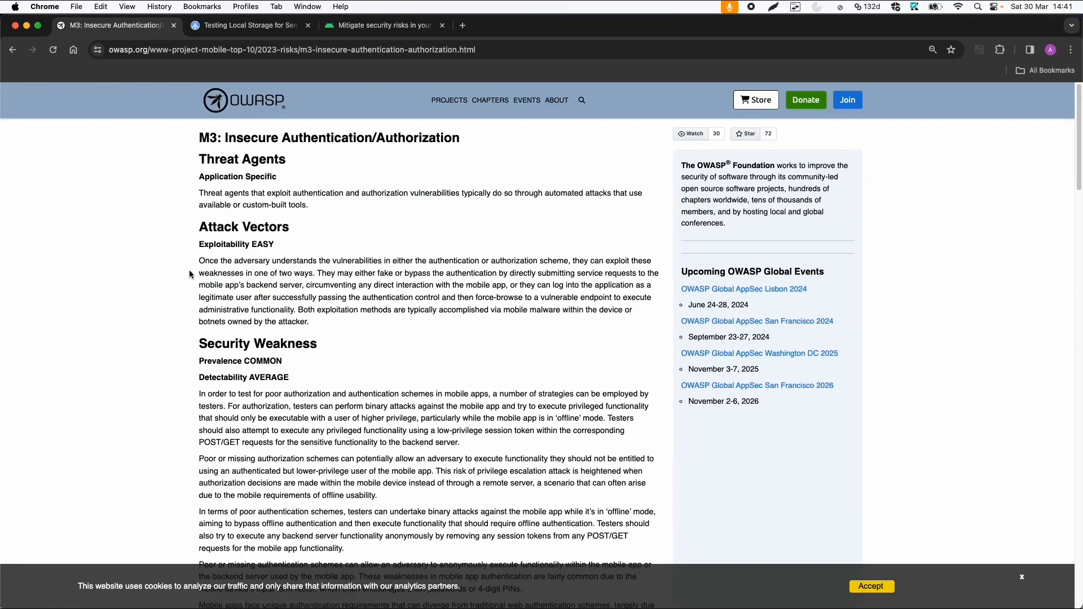
{"action": "mouse_move", "coordinate": [362, 150]}
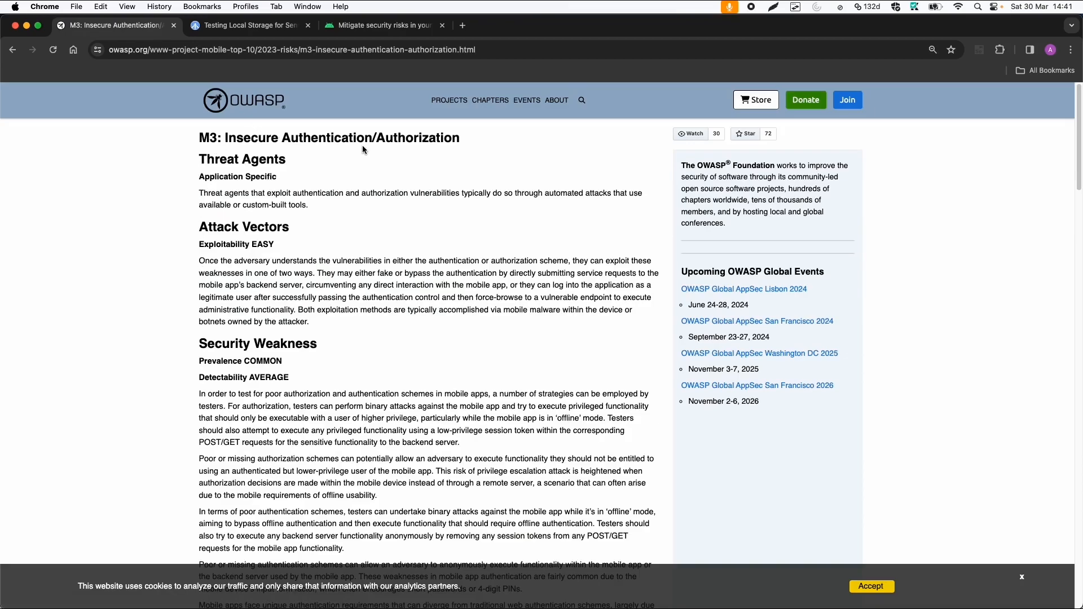
Read M3's attack scenarios, return to the risk list, and open M7: Insufficient Binary Protections.
{"action": "scroll", "scroll_direction": "down", "scroll_amount": 3}
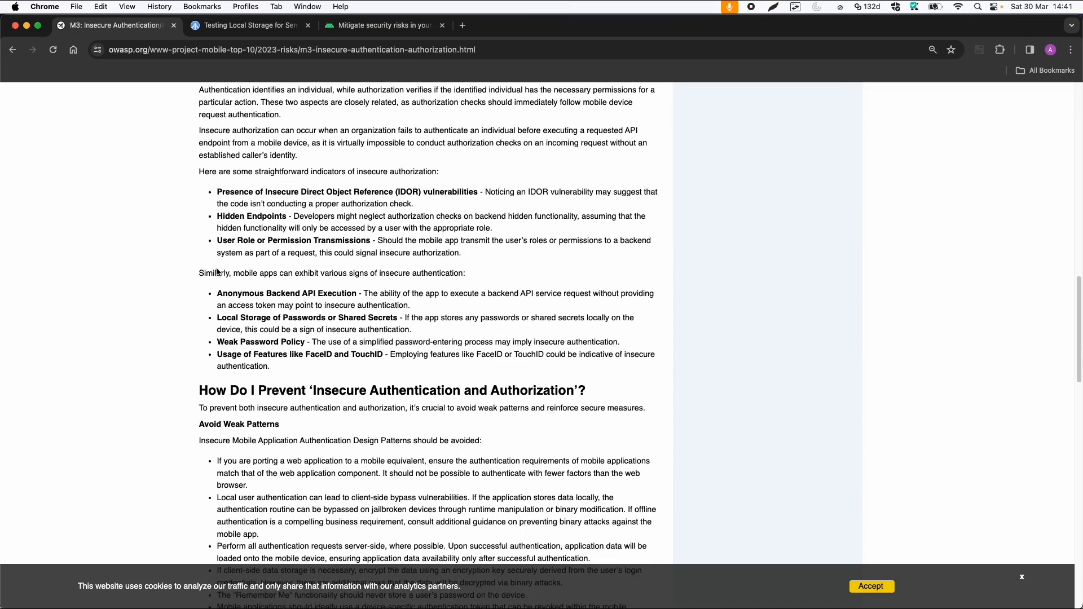
{"action": "scroll", "scroll_direction": "down", "scroll_amount": 3}
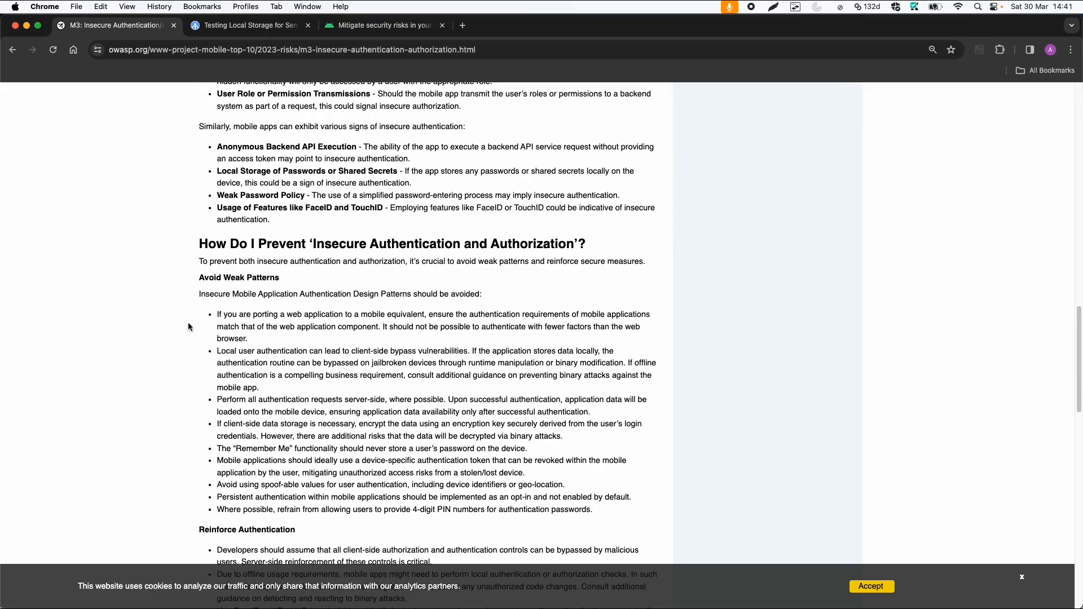
{"action": "scroll", "scroll_direction": "down", "scroll_amount": 3}
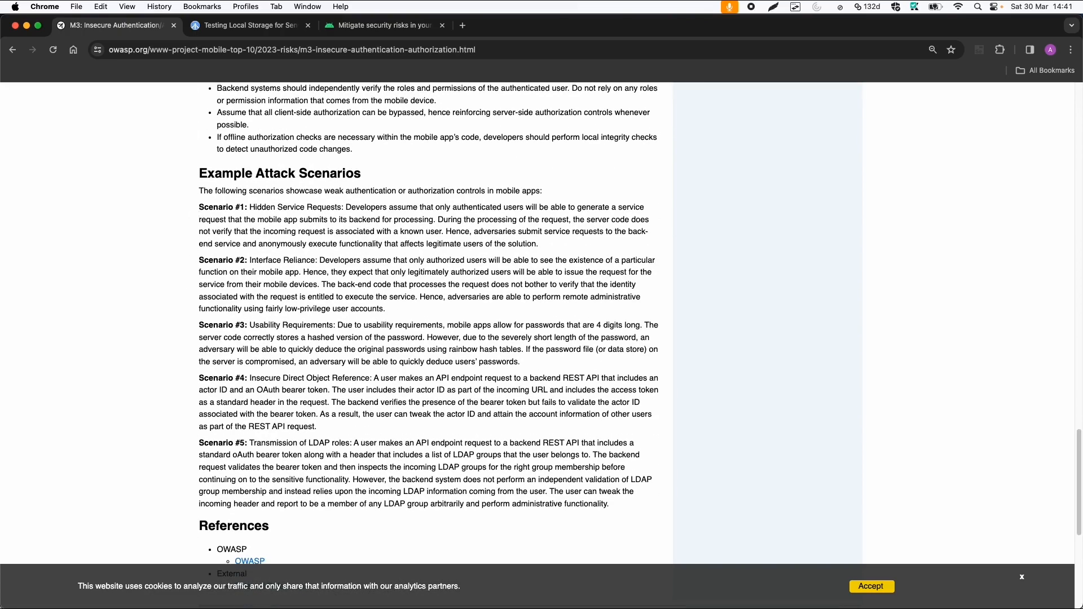
{"action": "mouse_move", "coordinate": [193, 216]}
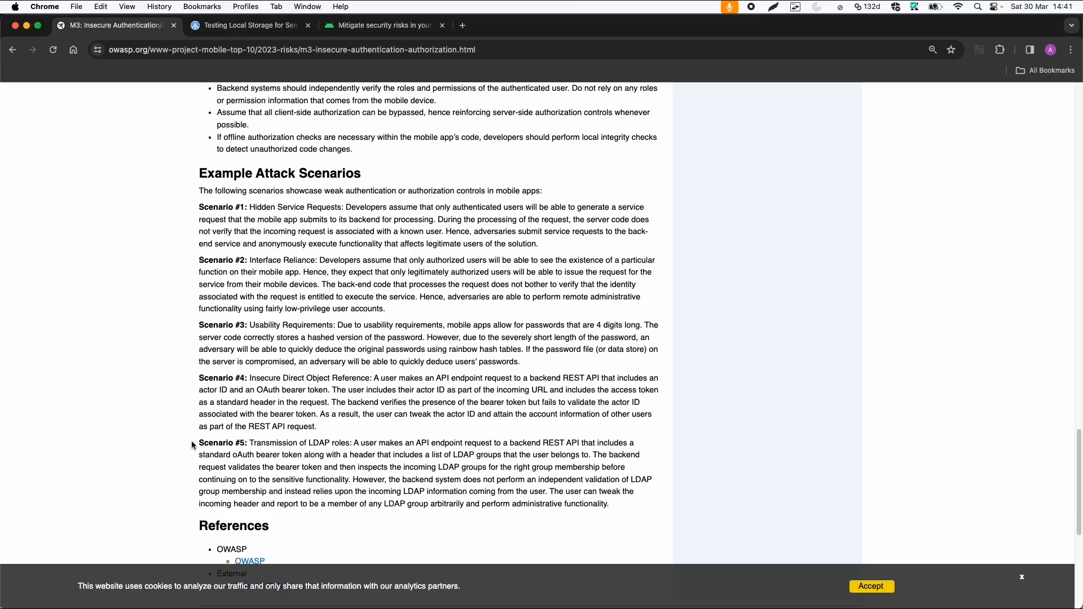
{"action": "mouse_move", "coordinate": [186, 404]}
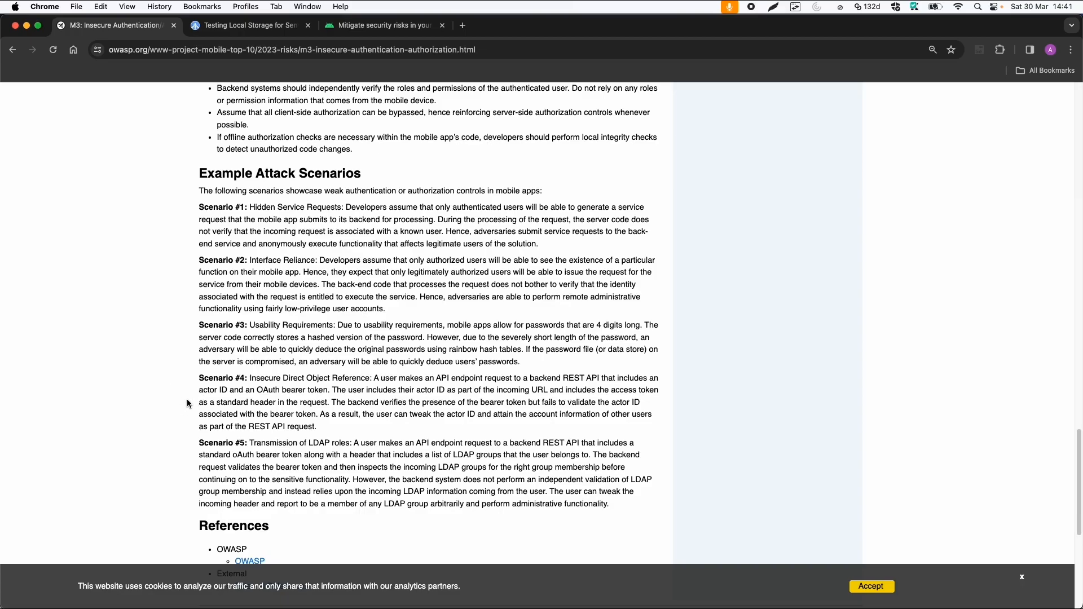
{"action": "mouse_move", "coordinate": [218, 403]}
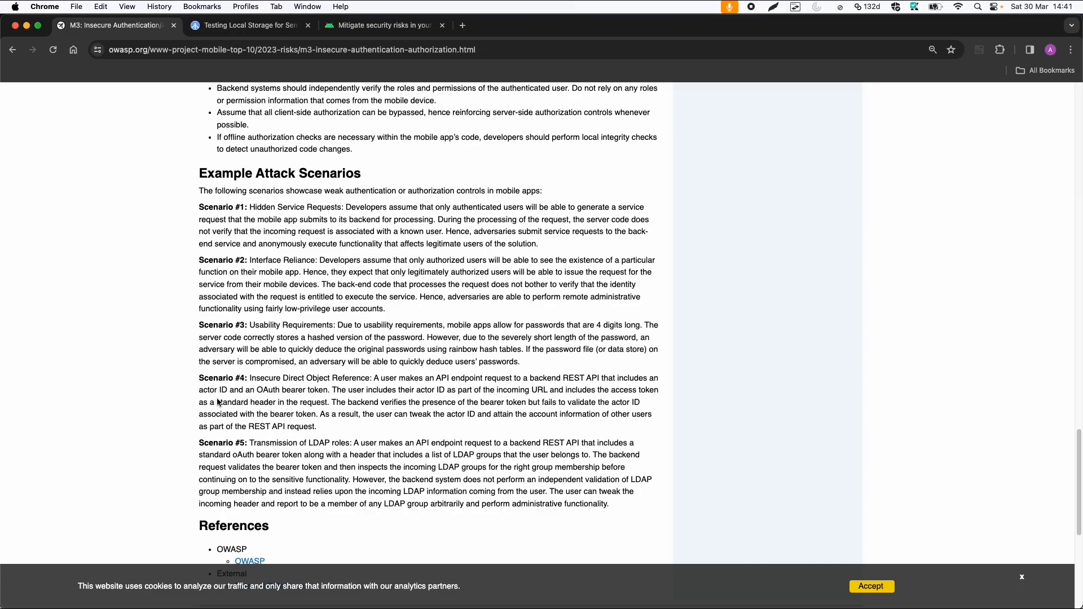
{"action": "mouse_move", "coordinate": [182, 409]}
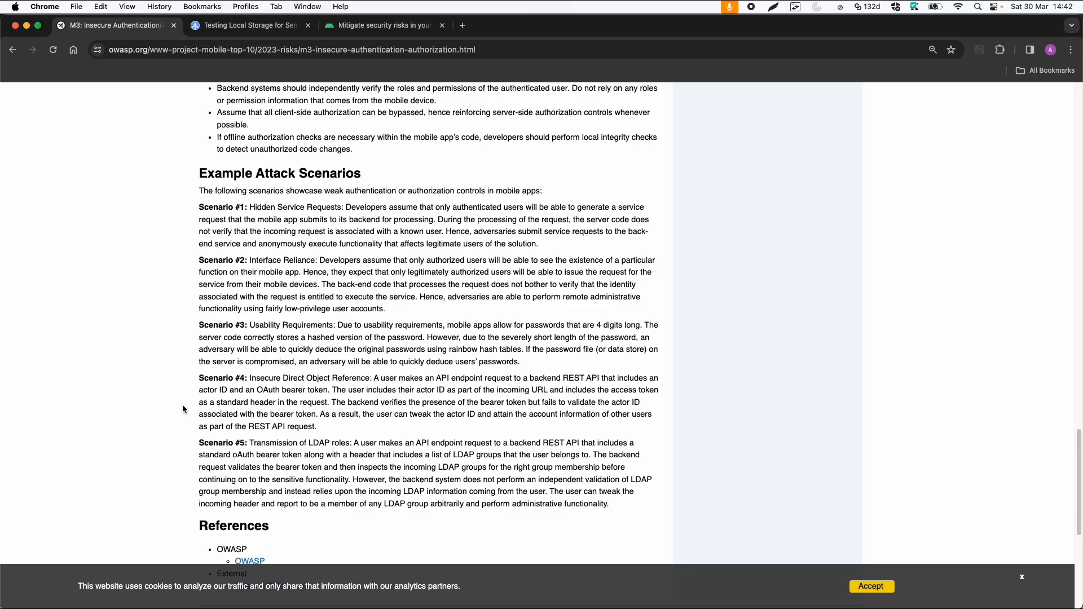
{"action": "scroll", "scroll_direction": "up", "scroll_amount": 3}
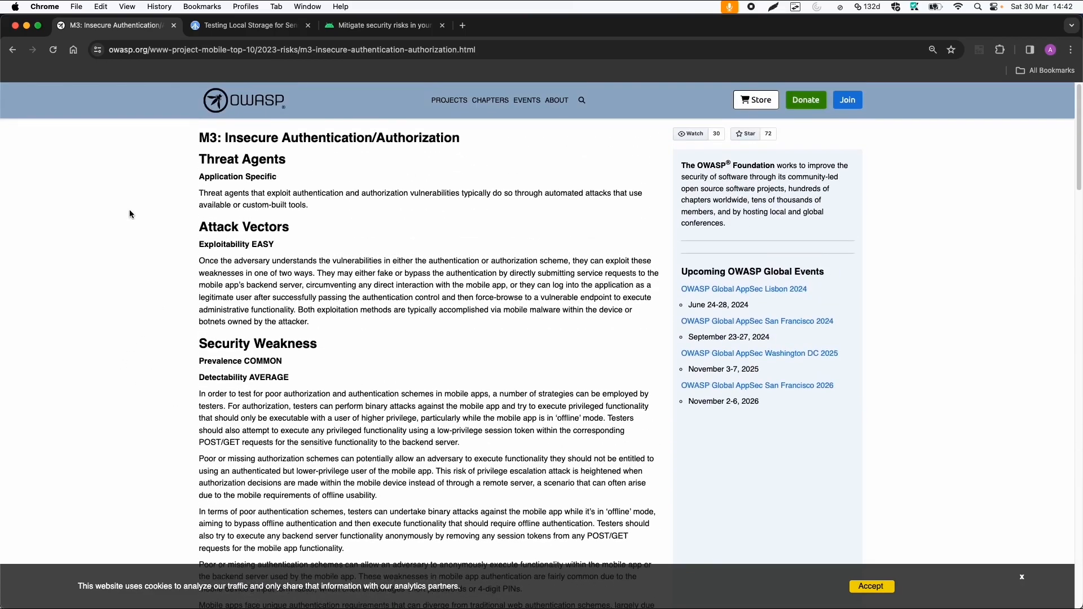
{"action": "left_click", "coordinate": [12, 49]}
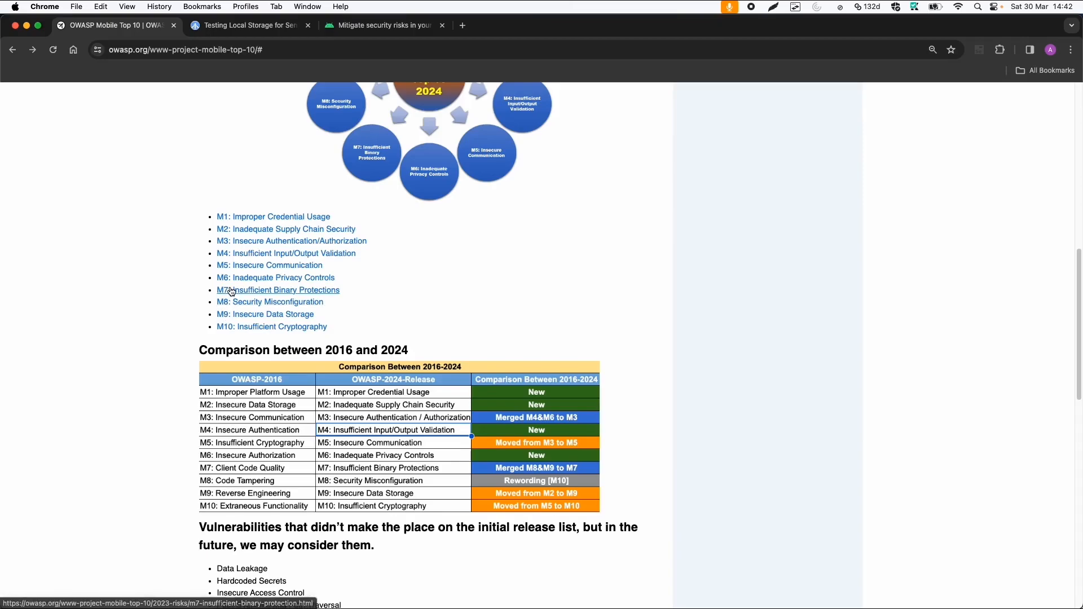
{"action": "left_click", "coordinate": [278, 289]}
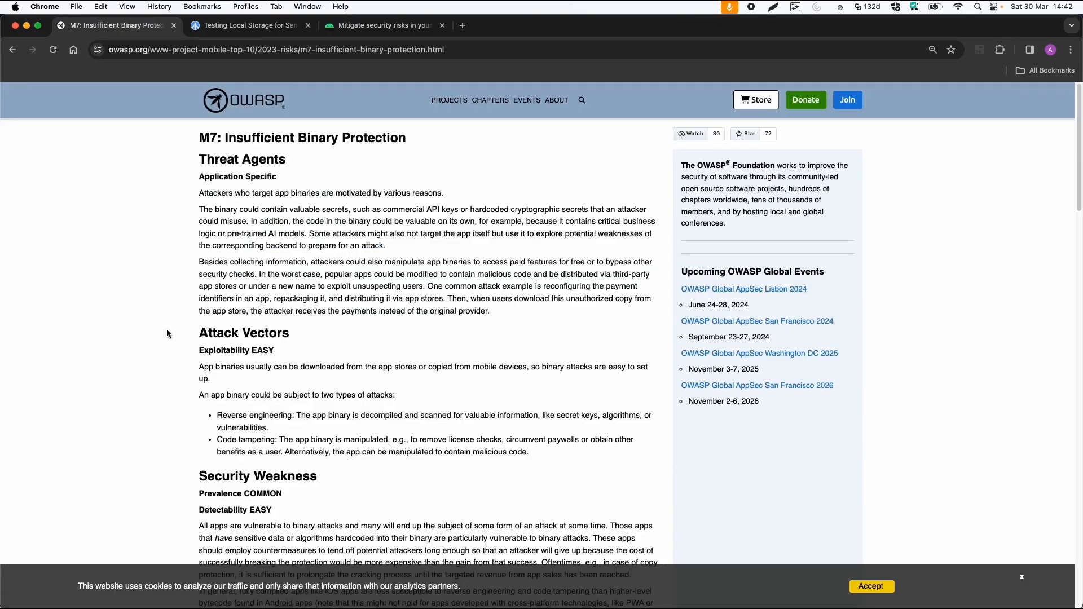
Read the M7 page, go back to the risk list, and switch to the Android security risks tab.
{"action": "scroll", "scroll_direction": "down", "scroll_amount": 3}
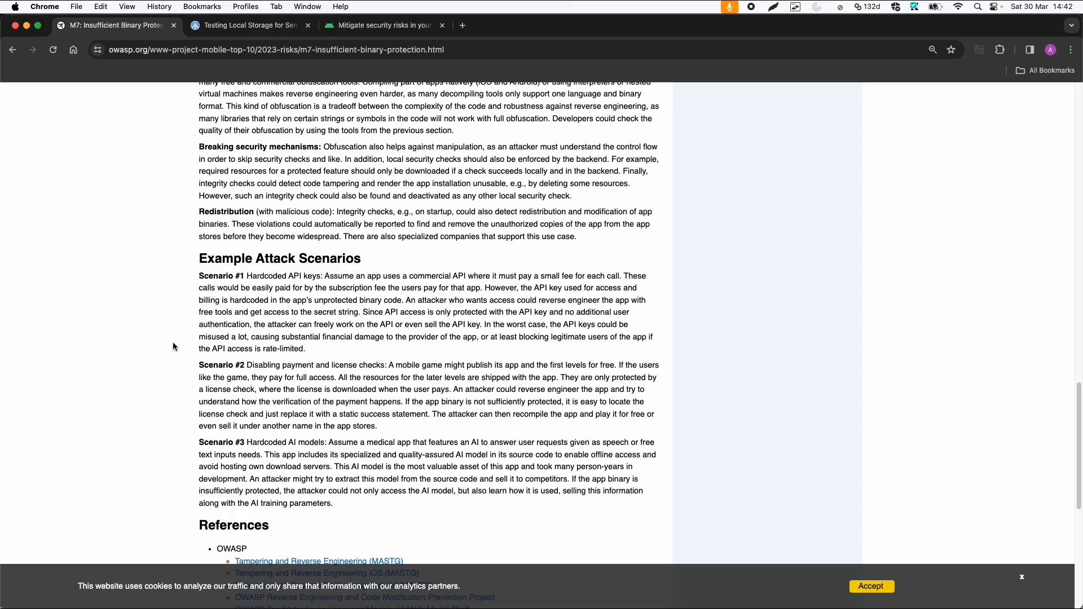
{"action": "left_click", "coordinate": [12, 49]}
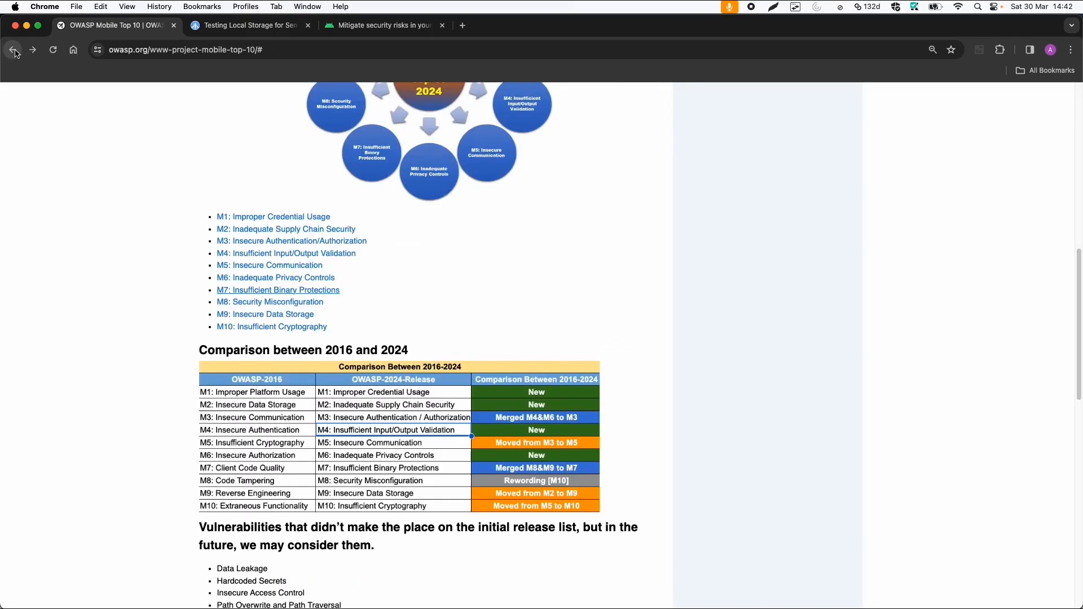
{"action": "mouse_move", "coordinate": [76, 151]}
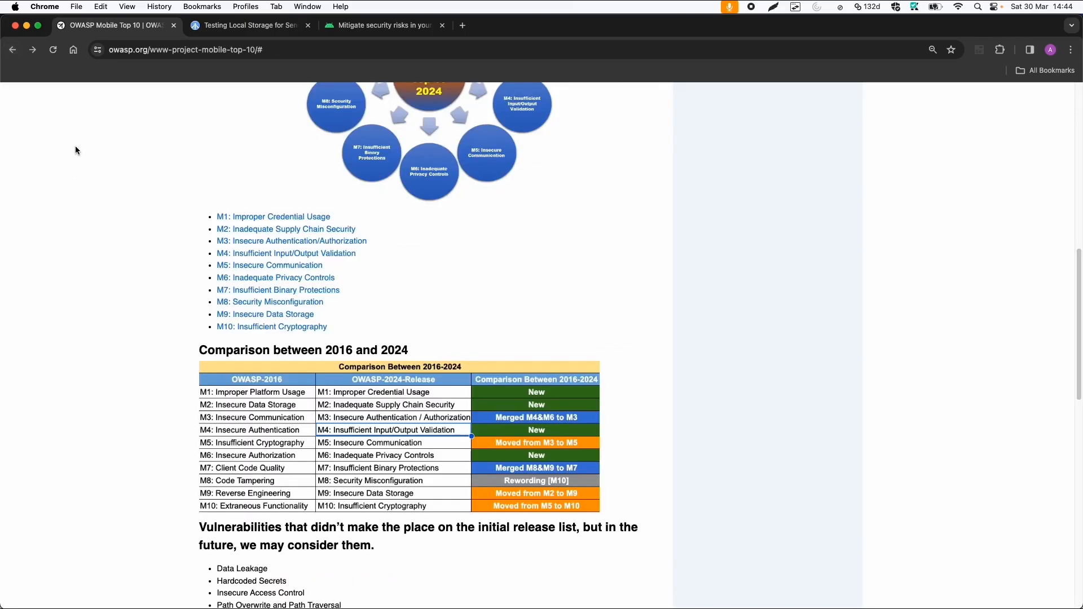
{"action": "mouse_move", "coordinate": [117, 219]}
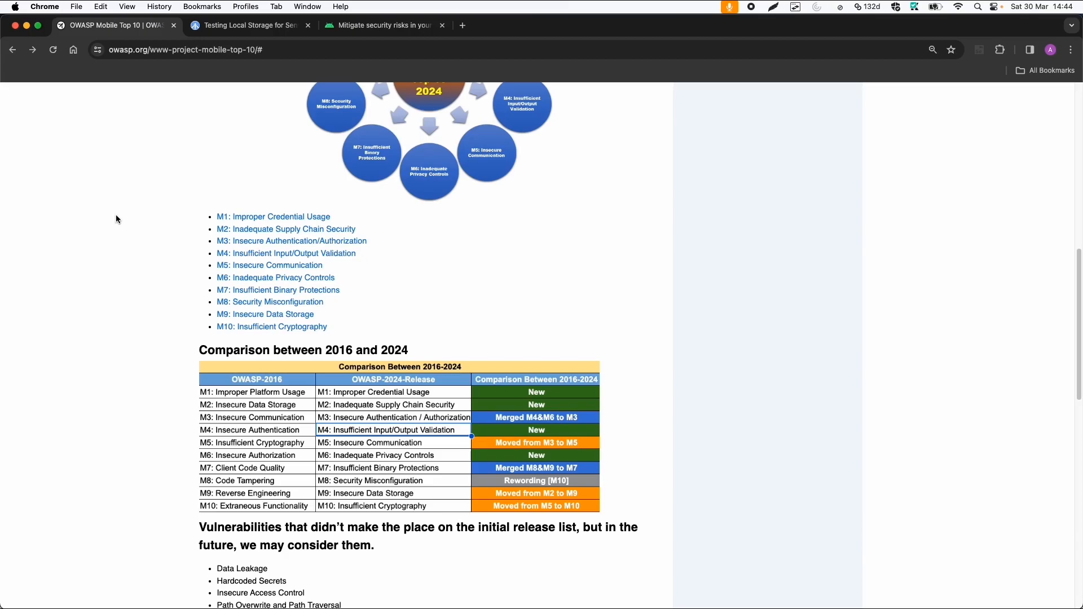
{"action": "mouse_move", "coordinate": [121, 180]}
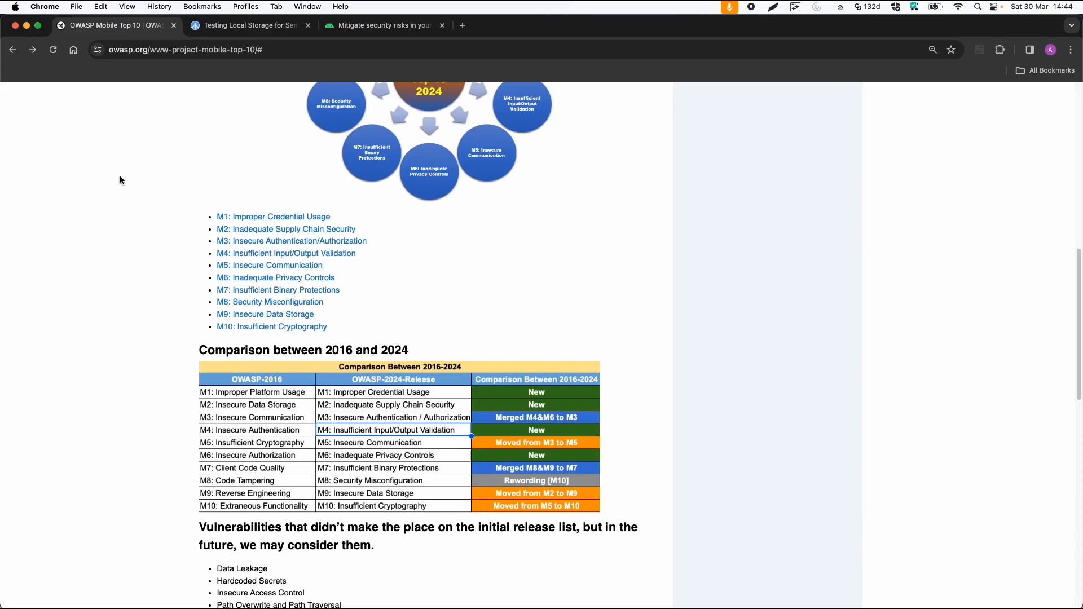
{"action": "left_click", "coordinate": [380, 24]}
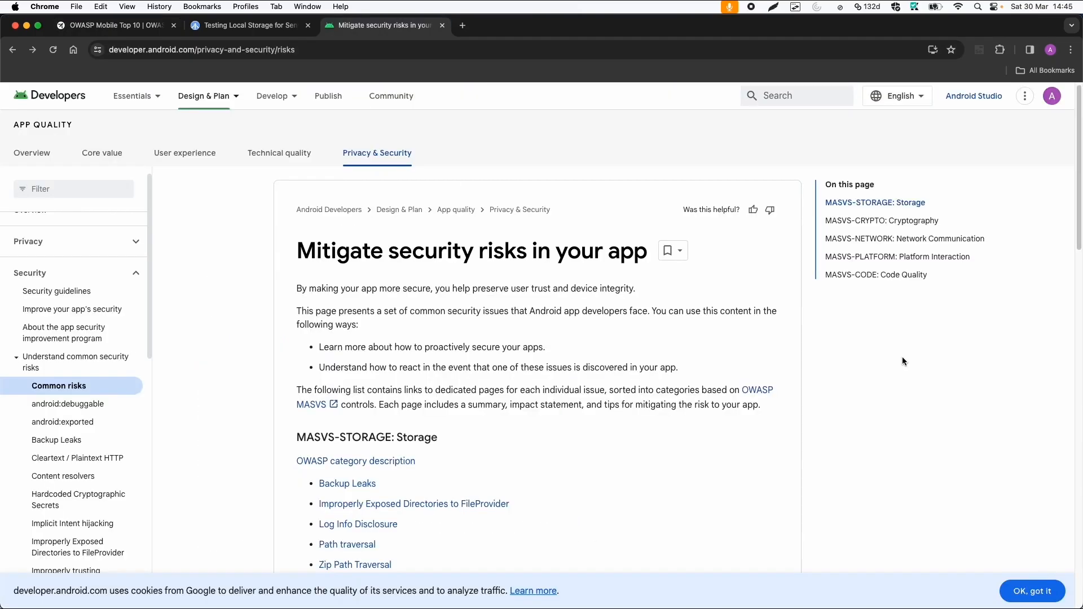
Review Android Developers' common security risks list and open the Path traversal page.
{"action": "left_click", "coordinate": [203, 95]}
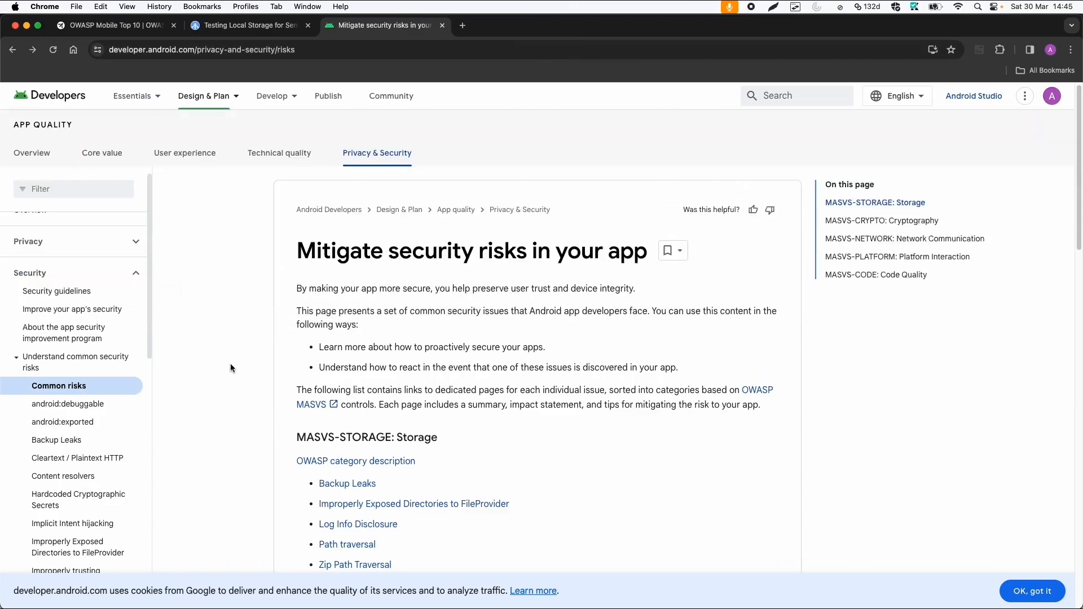
{"action": "mouse_move", "coordinate": [1036, 379]}
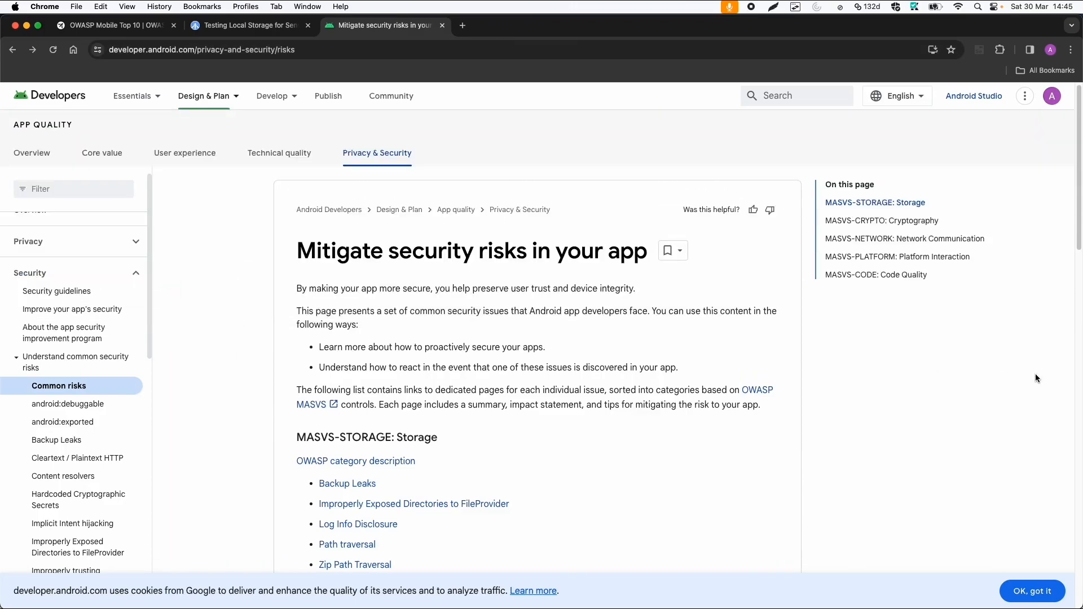
{"action": "mouse_move", "coordinate": [991, 385]}
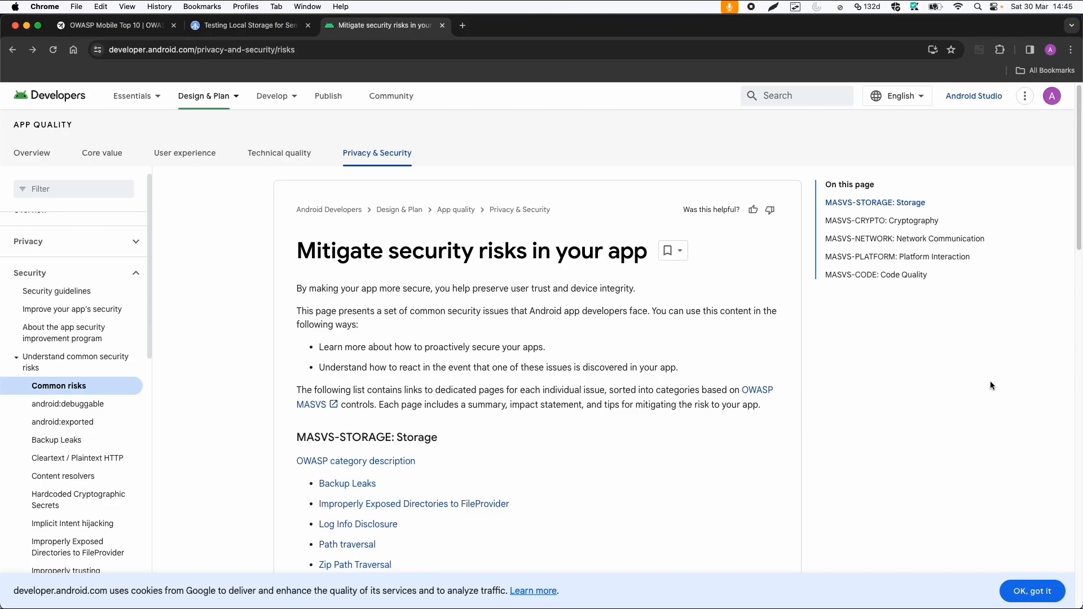
{"action": "scroll", "scroll_direction": "down", "scroll_amount": 3}
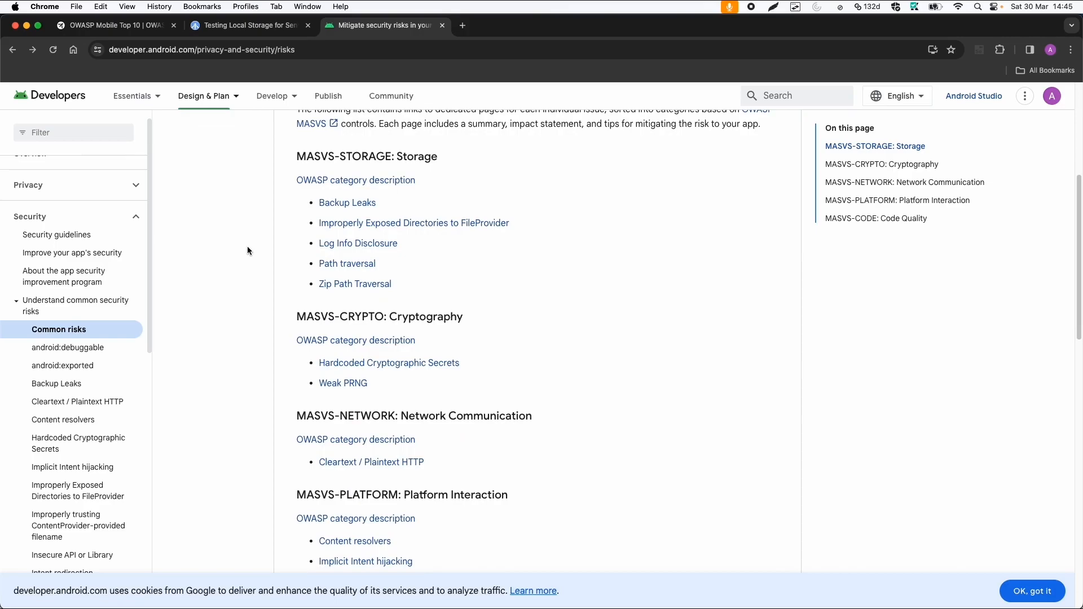
{"action": "mouse_move", "coordinate": [347, 263]}
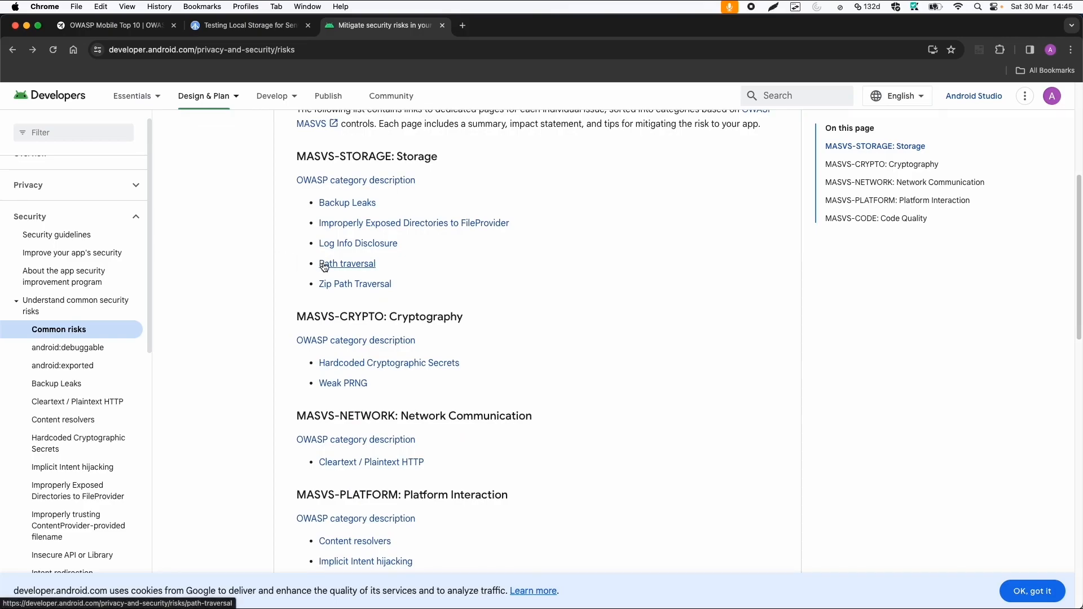
{"action": "left_click", "coordinate": [347, 263]}
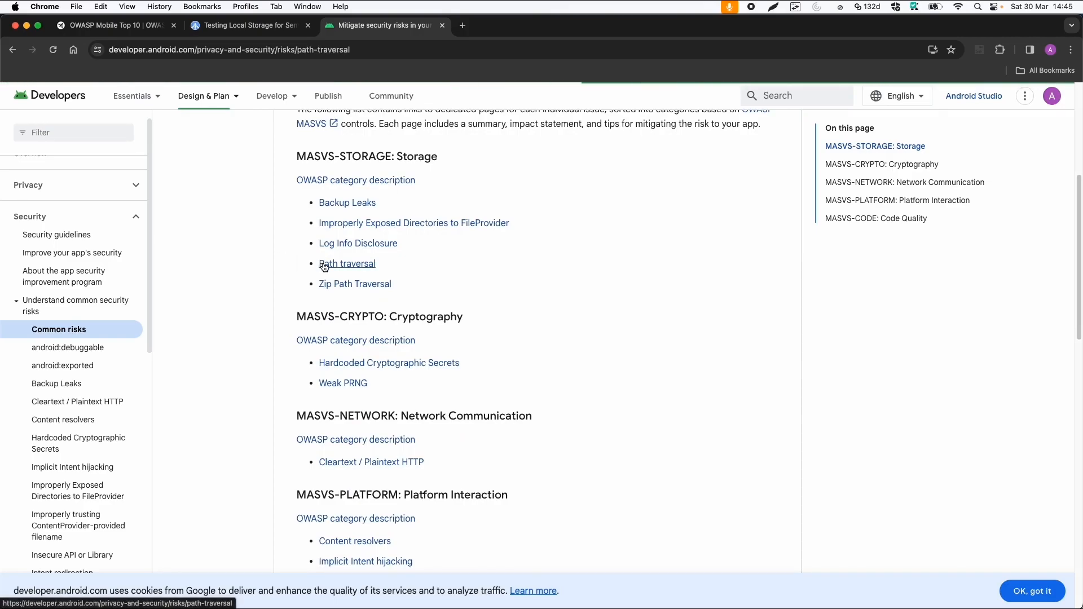
Read the Path traversal impact and mitigations, then return to the common risks list.
{"action": "left_click", "coordinate": [347, 263]}
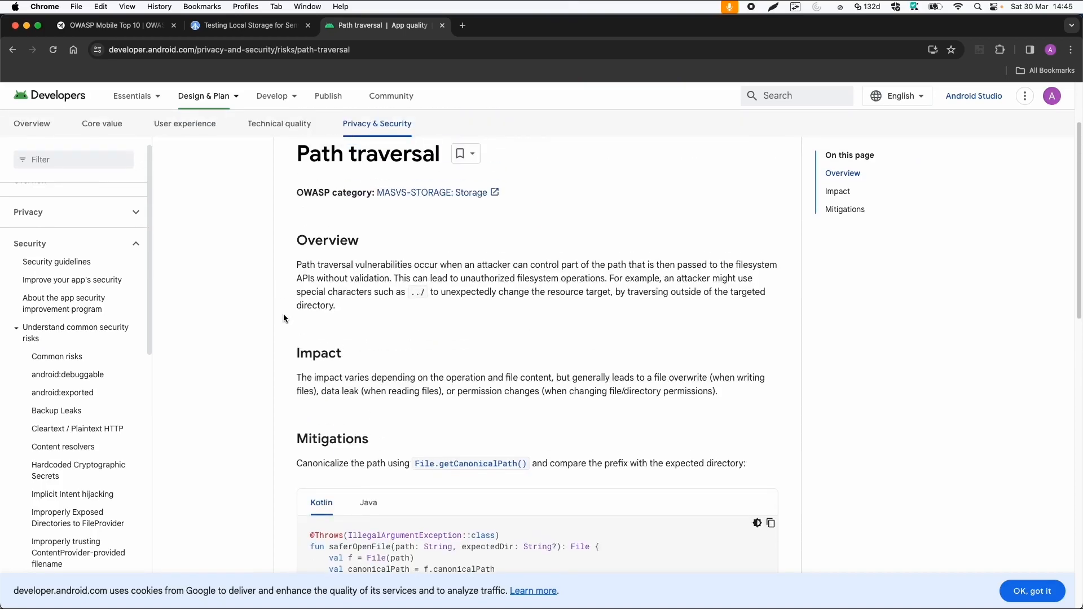
{"action": "scroll", "scroll_direction": "down", "scroll_amount": 3}
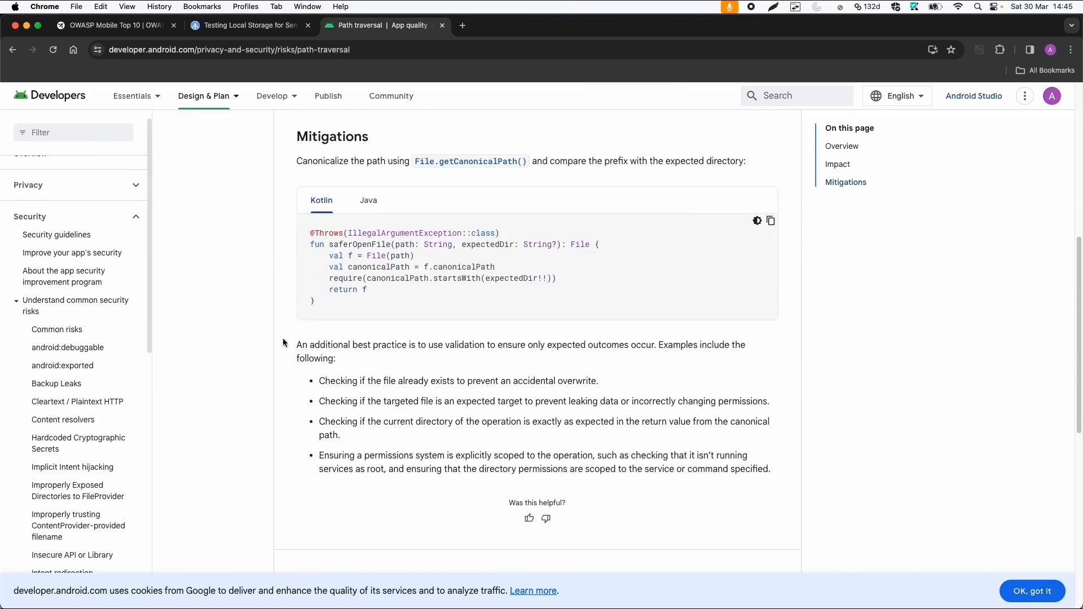
{"action": "scroll", "scroll_direction": "up", "scroll_amount": 3}
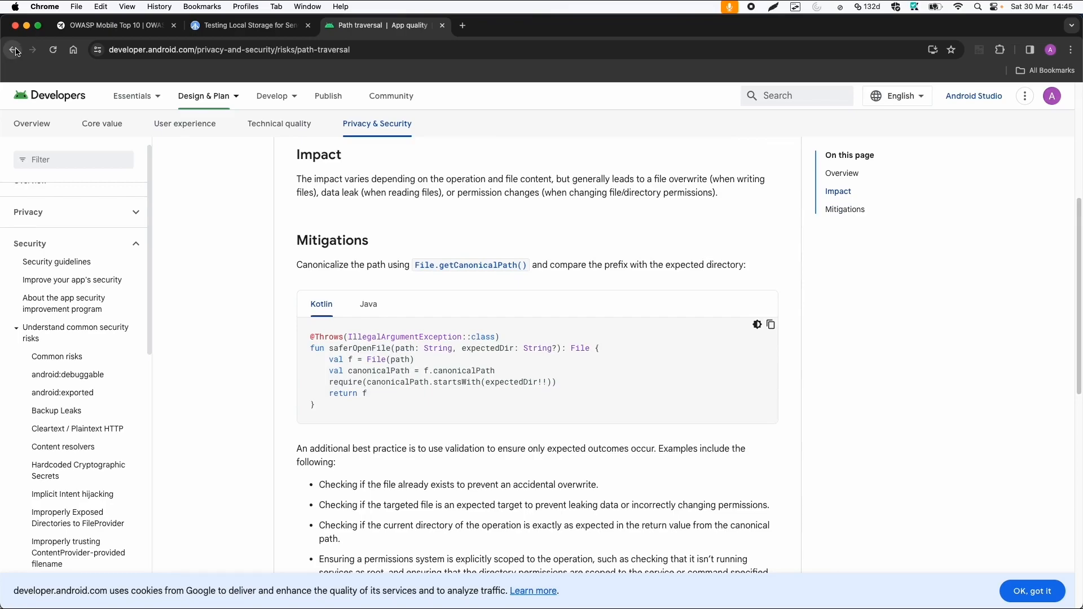
{"action": "left_click", "coordinate": [12, 49]}
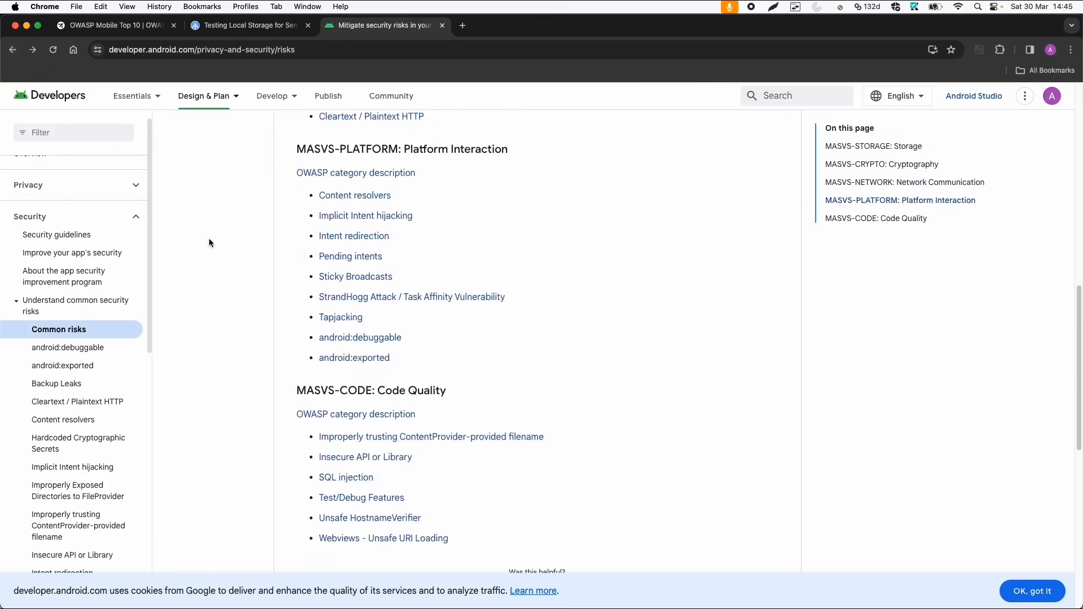
{"action": "mouse_move", "coordinate": [354, 357]}
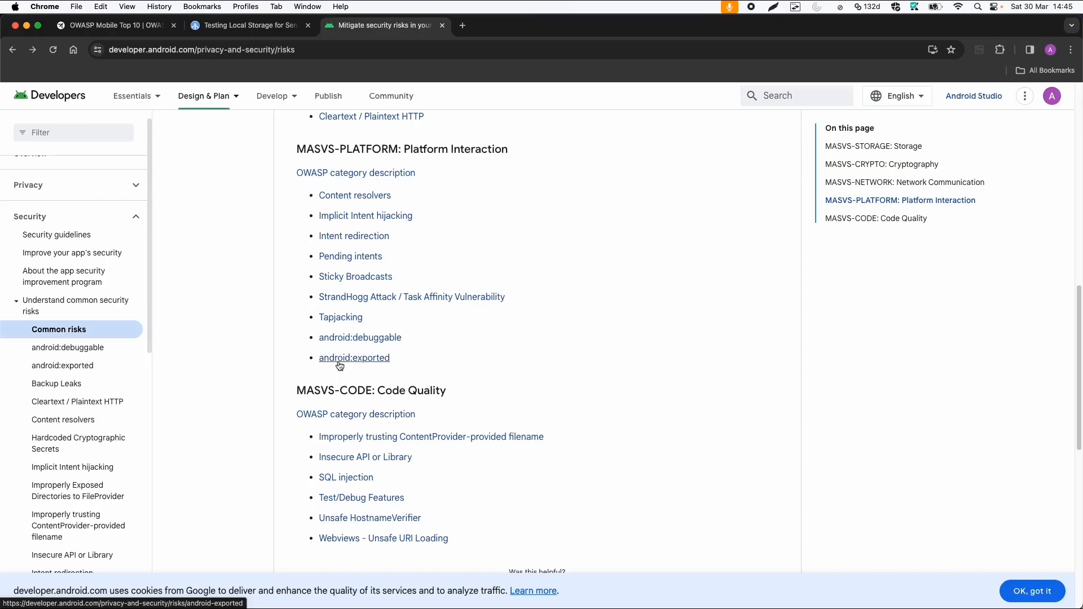
{"action": "left_click", "coordinate": [355, 358]}
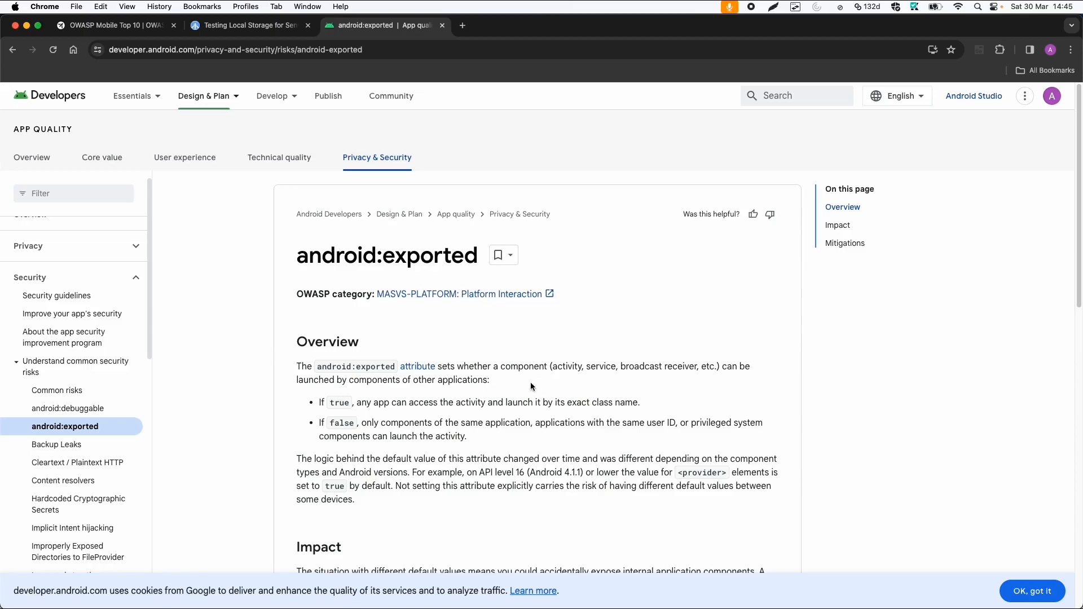
{"action": "mouse_move", "coordinate": [261, 384]}
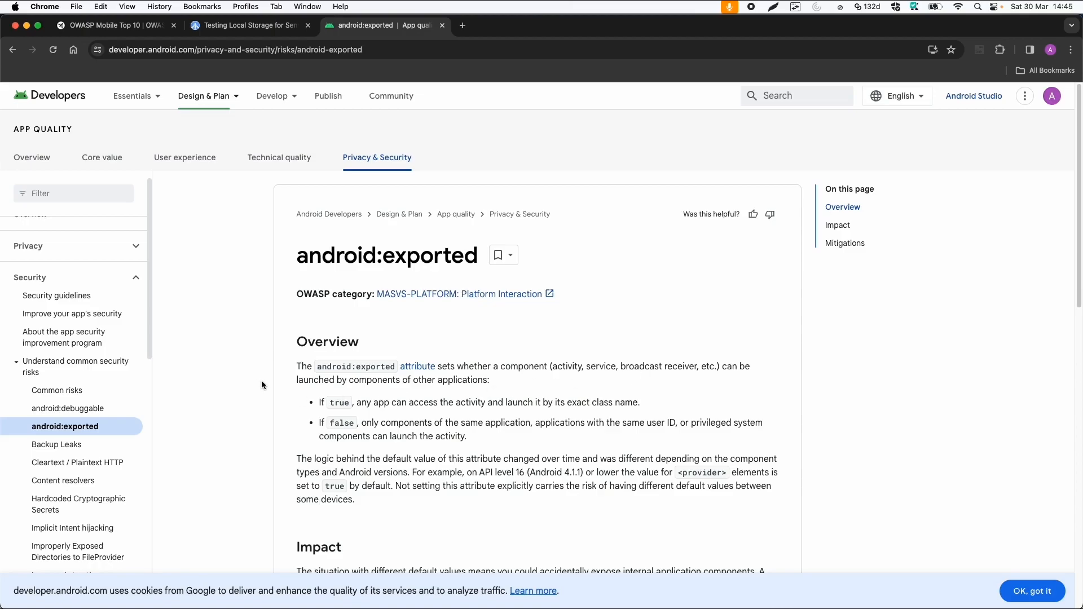
{"action": "scroll", "scroll_direction": "down", "scroll_amount": 3}
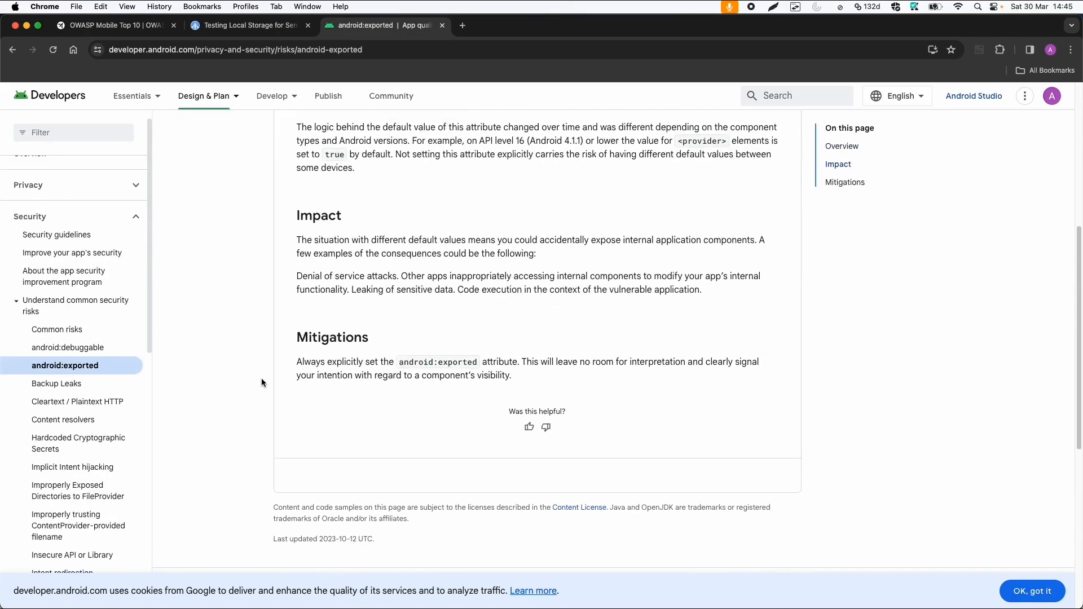
{"action": "left_click", "coordinate": [59, 329]}
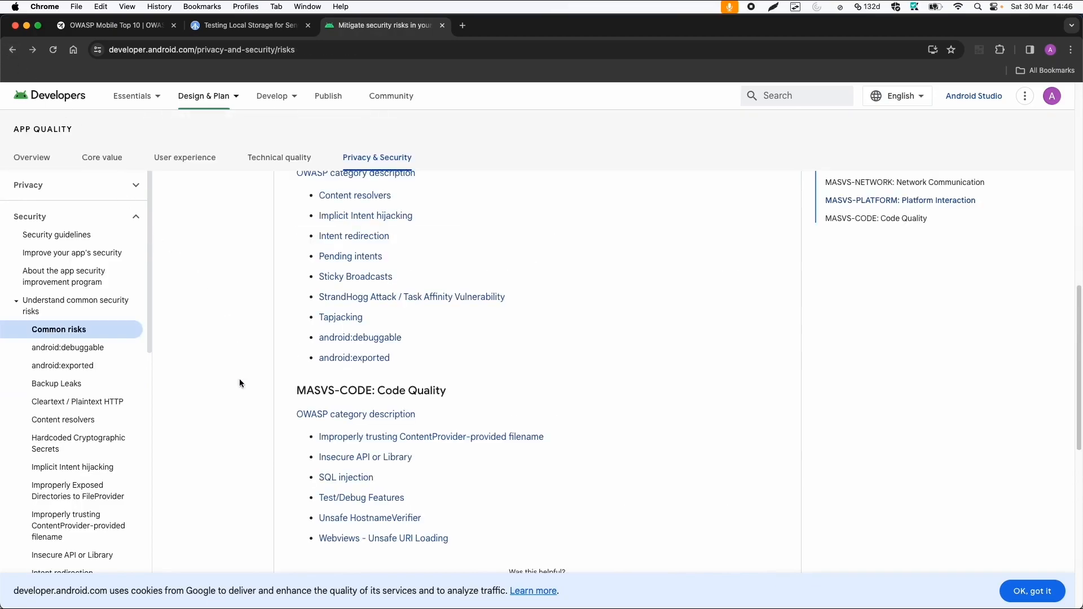
{"action": "scroll", "scroll_direction": "up", "scroll_amount": 3}
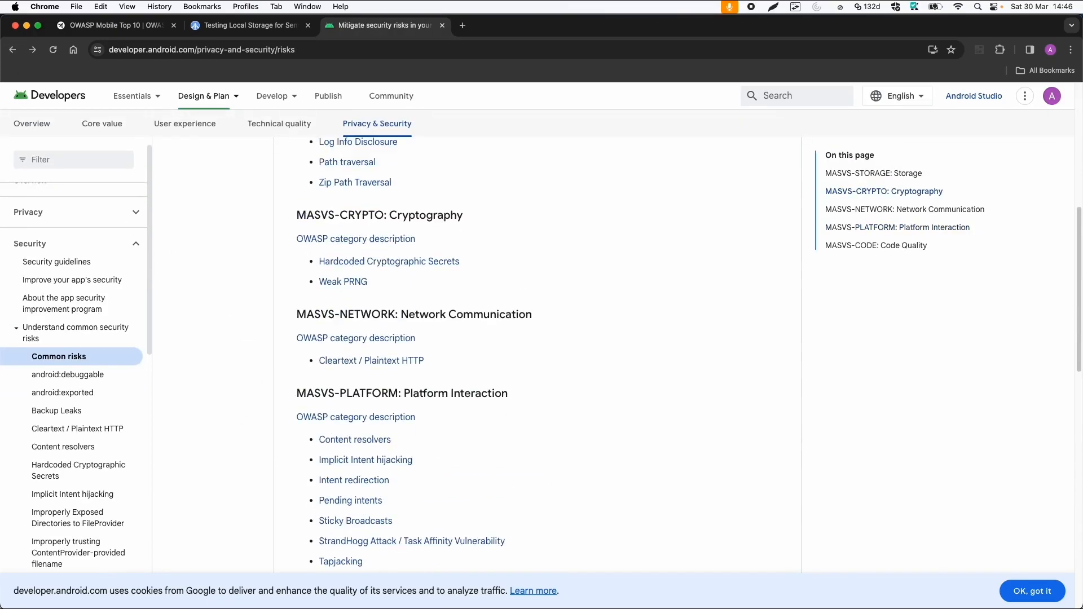
{"action": "scroll", "scroll_direction": "up", "scroll_amount": 3}
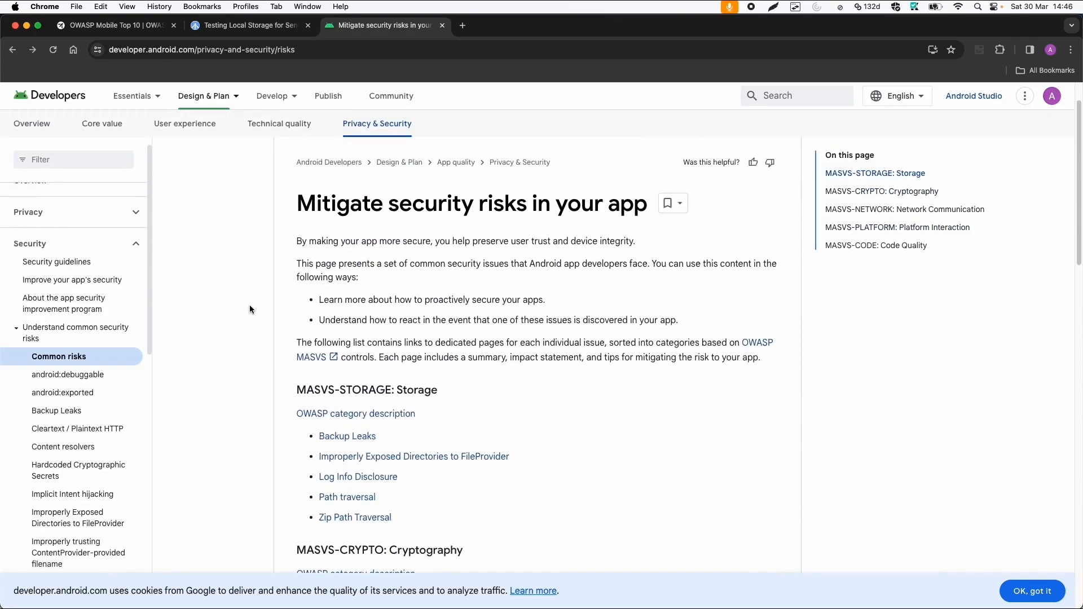